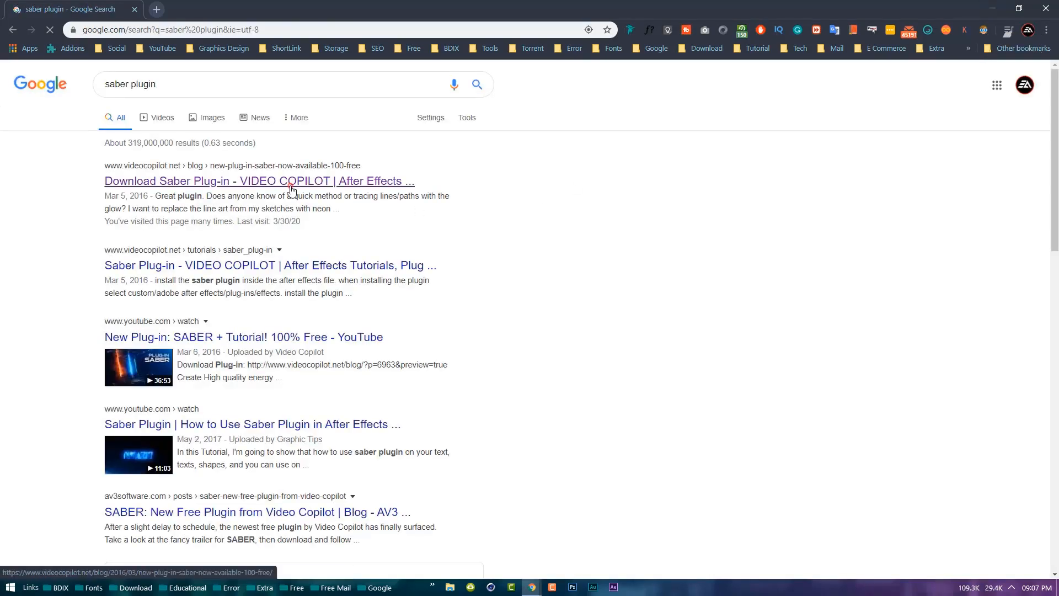
Open the Video Copilot Saber post and reach its After Effects Windows download button.
{"action": "left_click", "coordinate": [258, 180]}
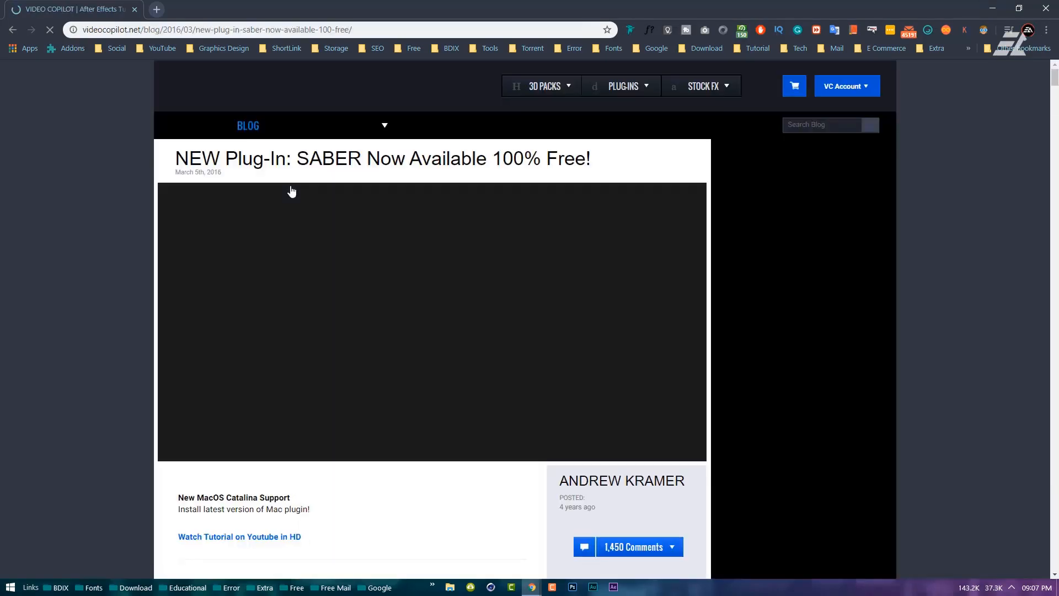
{"action": "scroll", "scroll_direction": "down", "scroll_amount": 3}
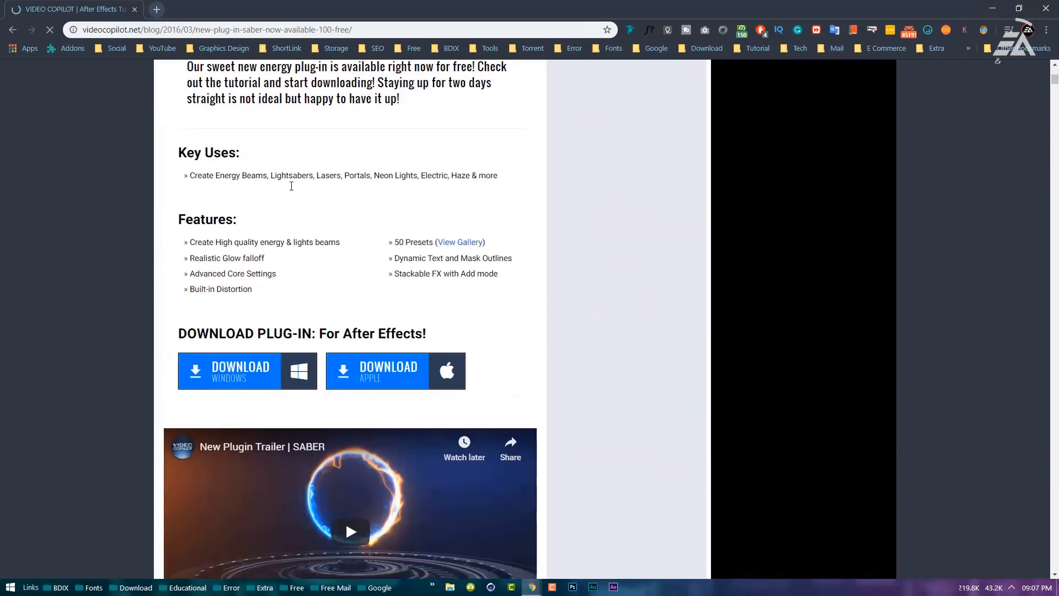
{"action": "left_click", "coordinate": [239, 370]}
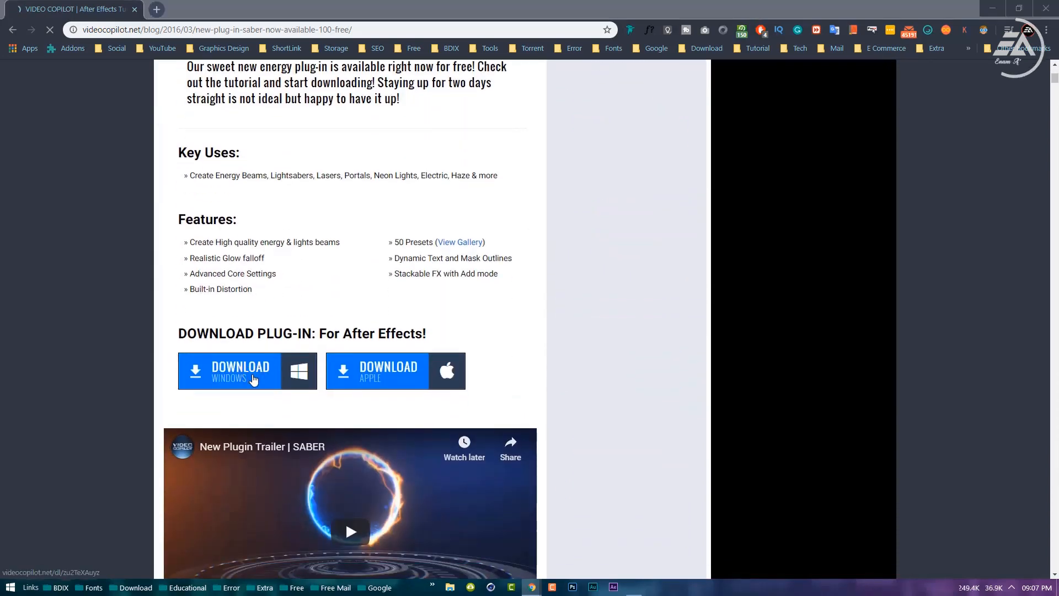
Download the Windows Saber installer zip and view the finished file's properties.
{"action": "left_click", "coordinate": [240, 370]}
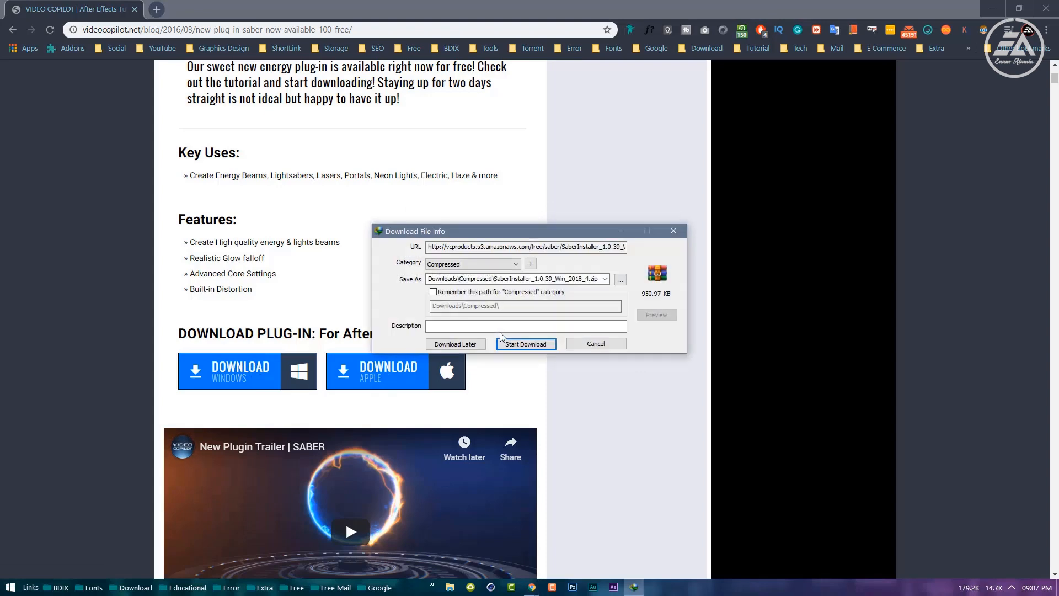
{"action": "left_click", "coordinate": [525, 344]}
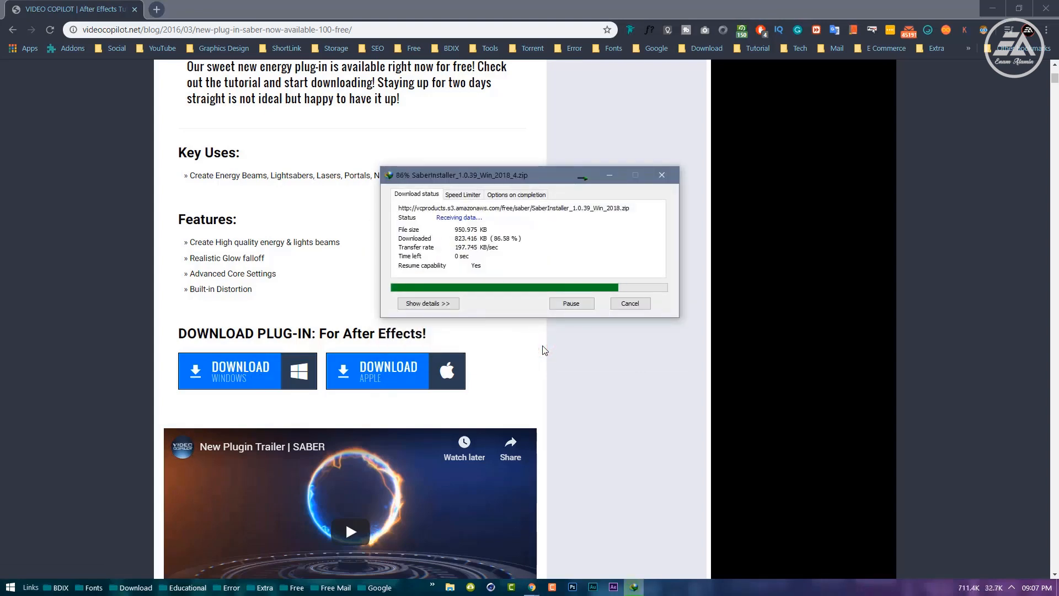
{"action": "left_click", "coordinate": [660, 174]}
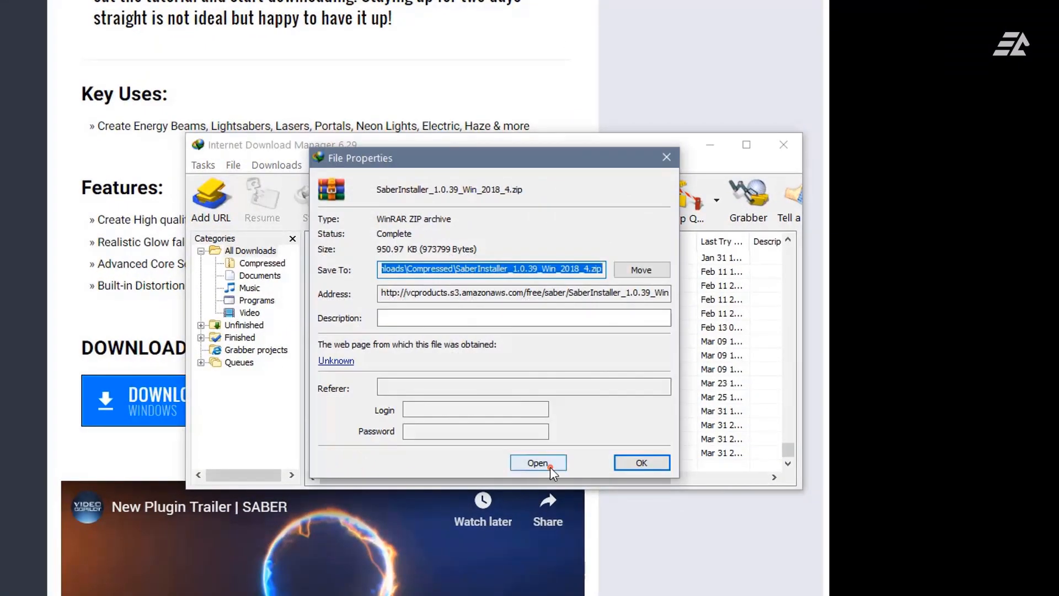
Run the Saber installer for After Effects 17.0 through to Finish.
{"action": "left_click", "coordinate": [537, 462]}
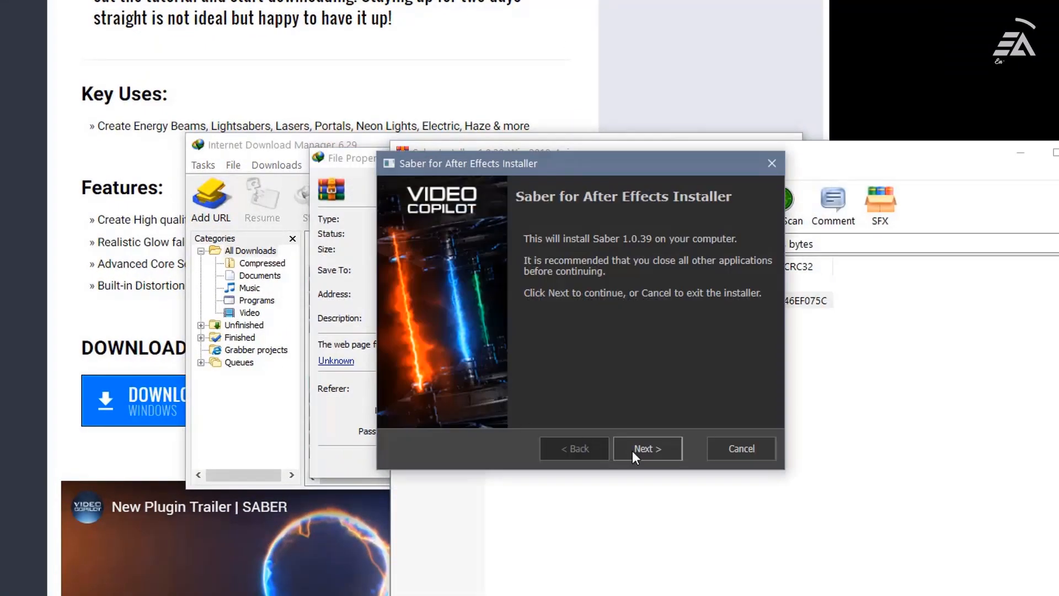
{"action": "left_click", "coordinate": [645, 448]}
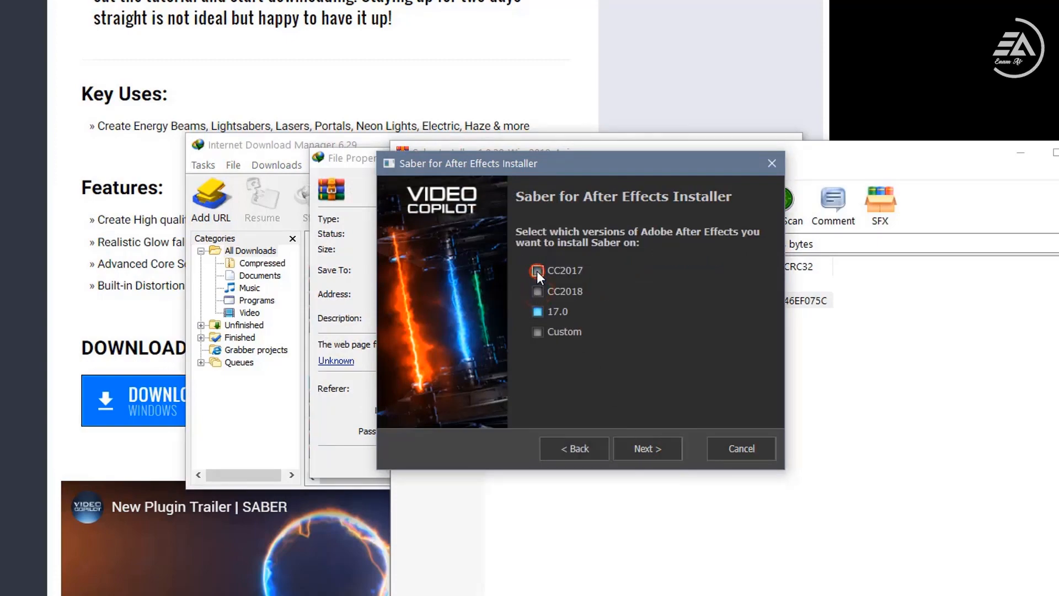
{"action": "left_click", "coordinate": [647, 448]}
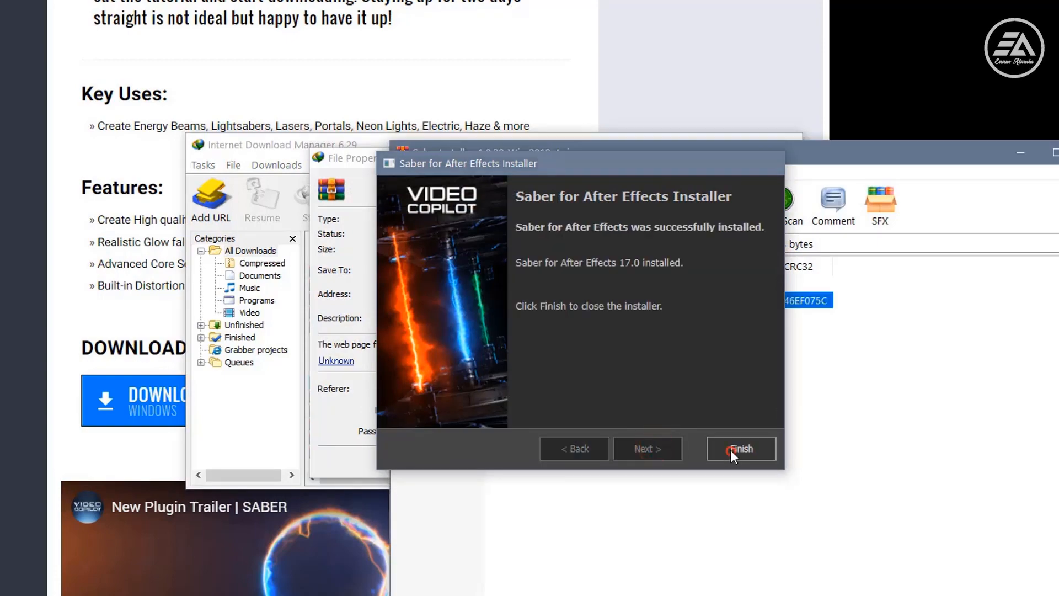
{"action": "left_click", "coordinate": [740, 448]}
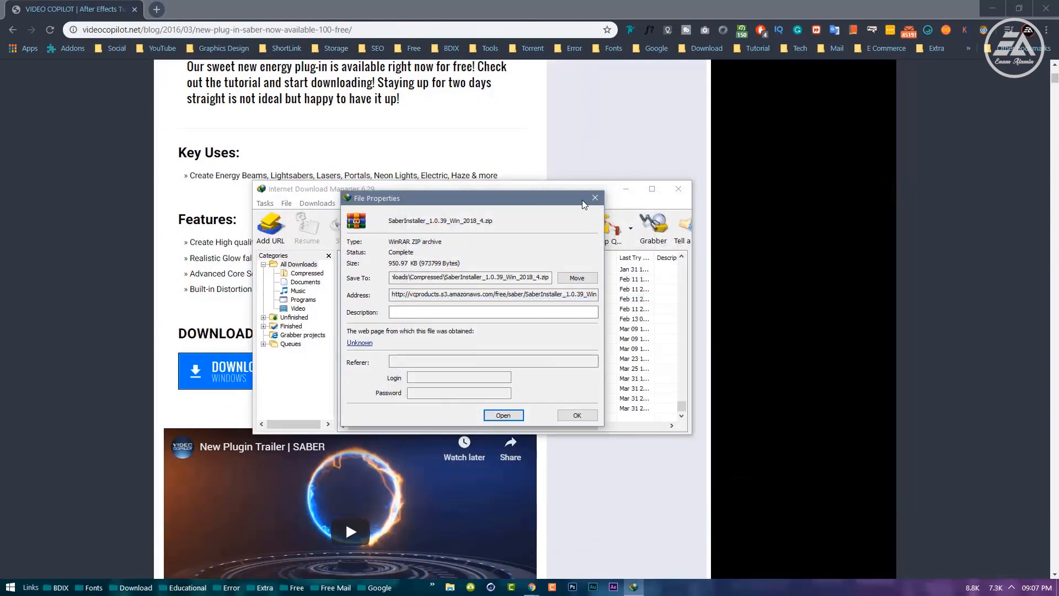
Close the file properties, launch Adobe After Effects 2020 and start a new composition.
{"action": "left_click", "coordinate": [594, 198]}
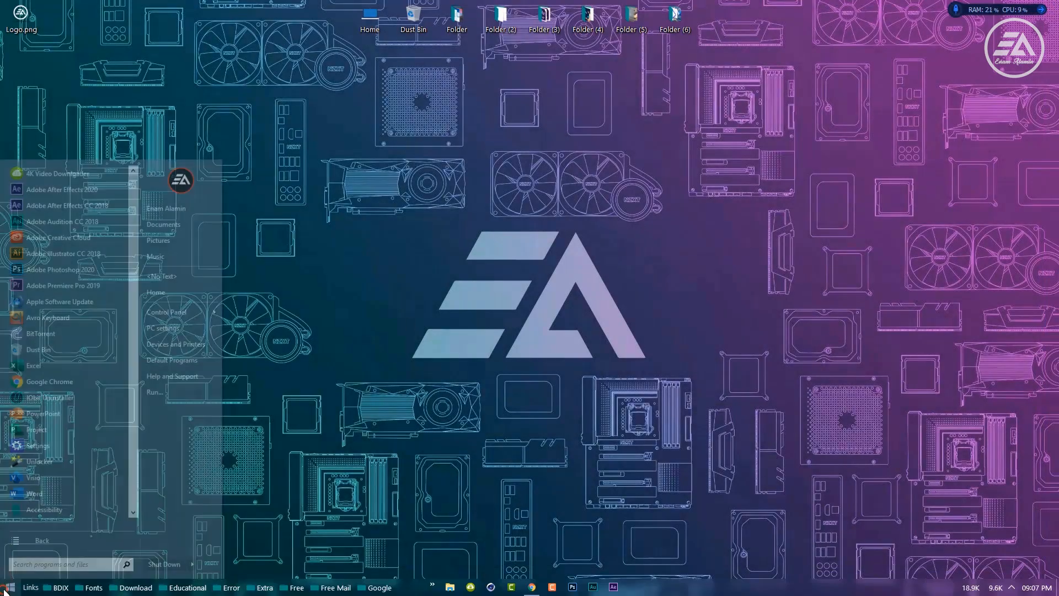
{"action": "left_click", "coordinate": [60, 188]}
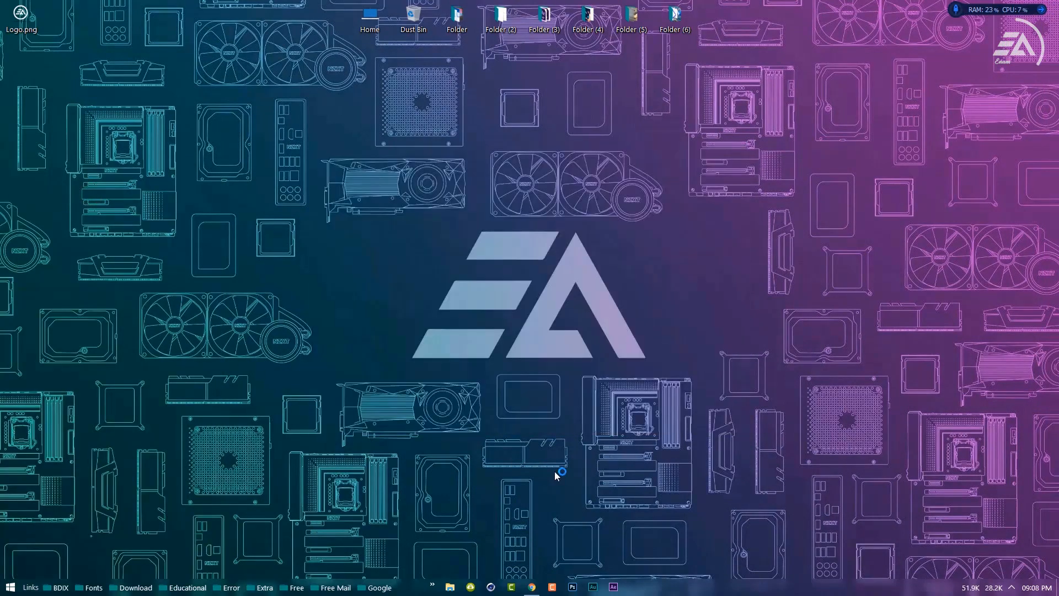
{"action": "left_click", "coordinate": [633, 585]}
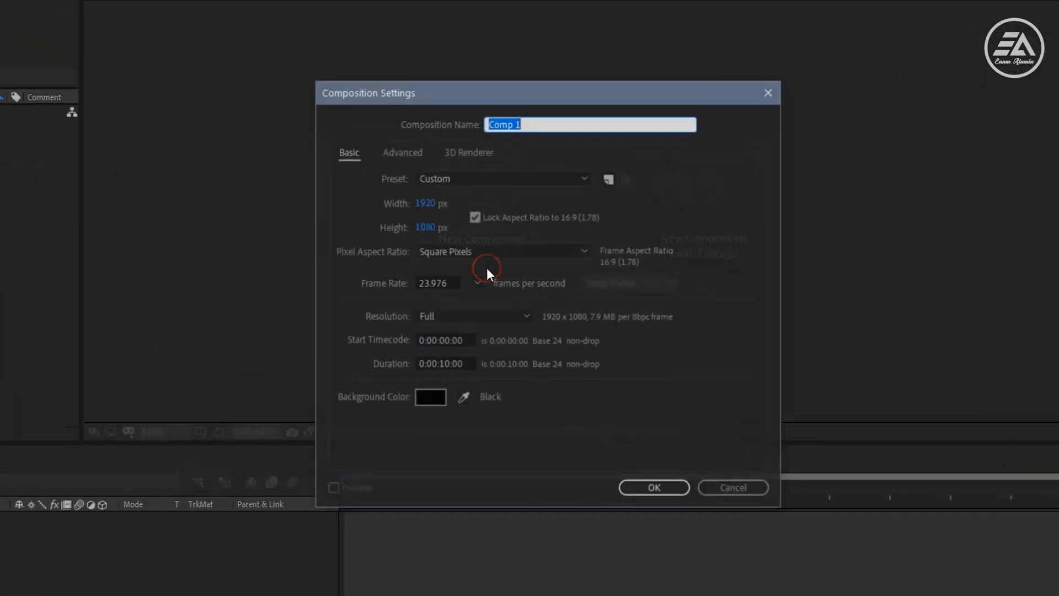
Name the composition Cinematic Lighting Animation at 23.976 fps and confirm.
{"action": "type", "text": "Cin"}
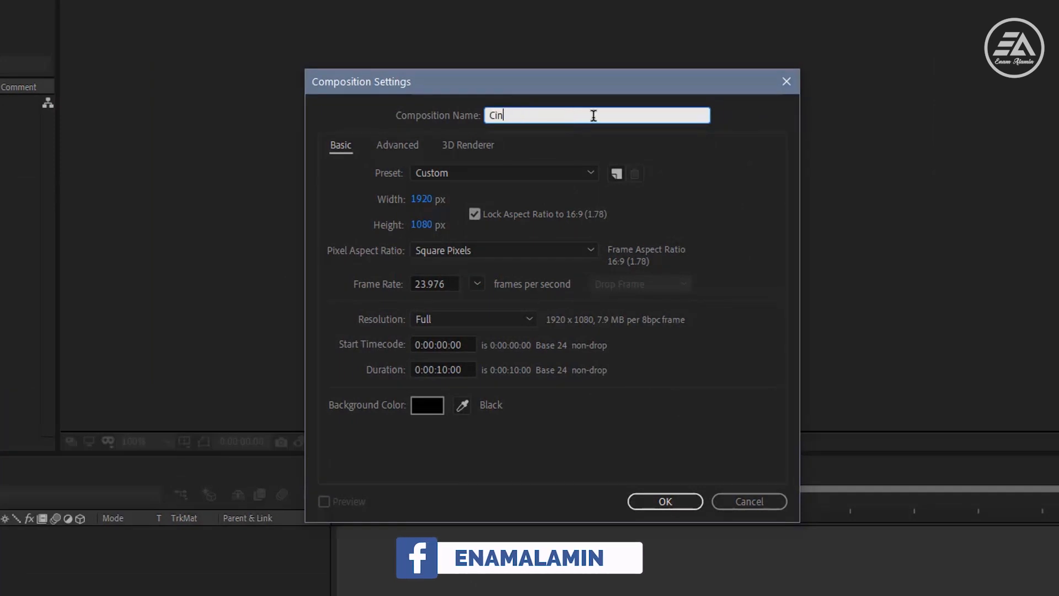
{"action": "type", "text": "Cinematic Lighting Animation"}
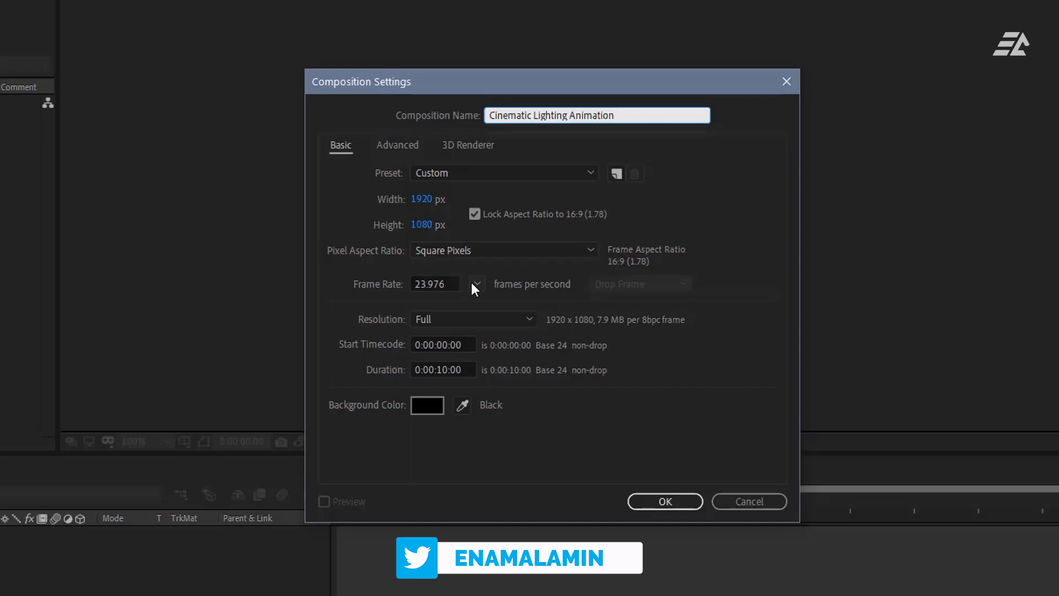
{"action": "left_click", "coordinate": [476, 283]}
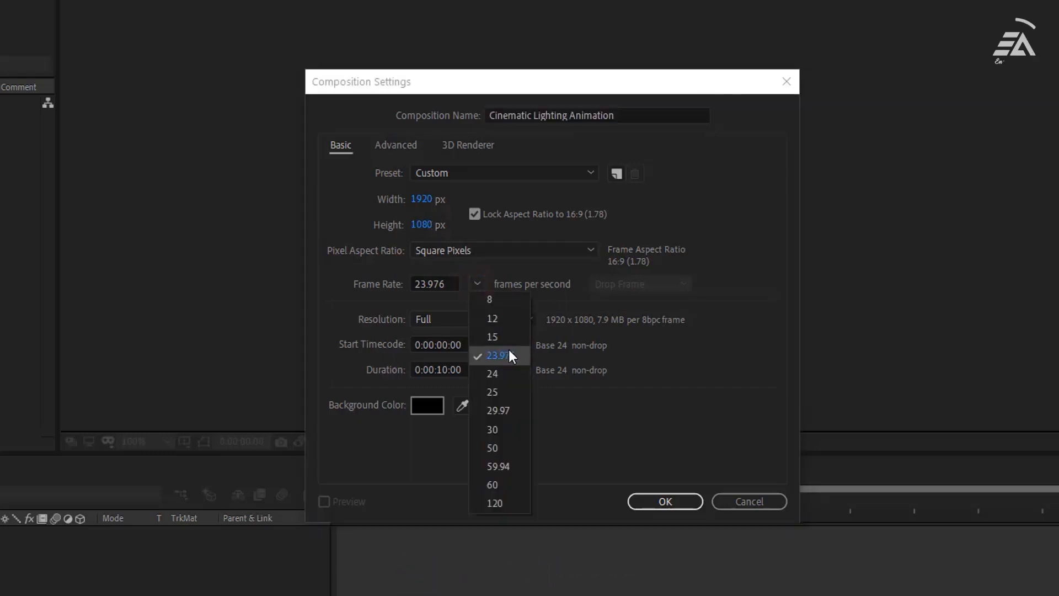
{"action": "left_click", "coordinate": [497, 355]}
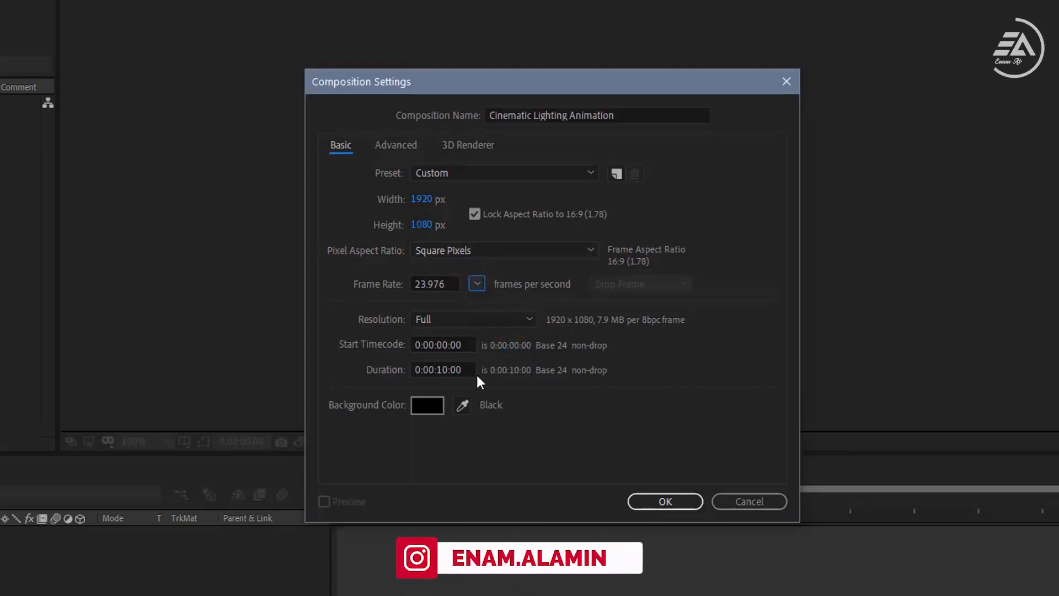
{"action": "left_click", "coordinate": [664, 500]}
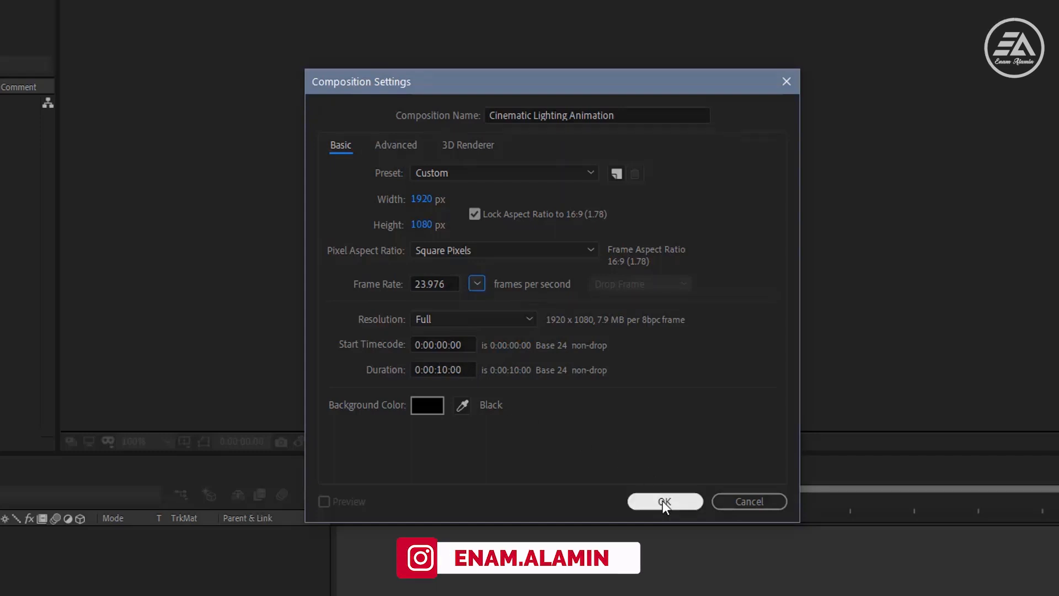
{"action": "left_click", "coordinate": [664, 501]}
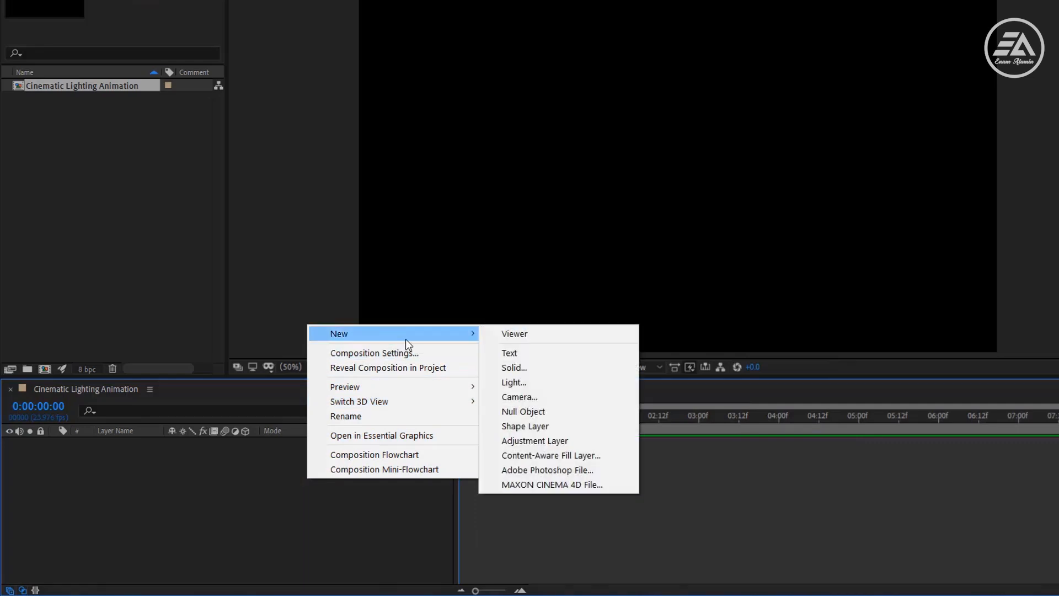
Create a near-black solid named Background, duplicate it and name the copy Particles.
{"action": "left_click", "coordinate": [513, 367]}
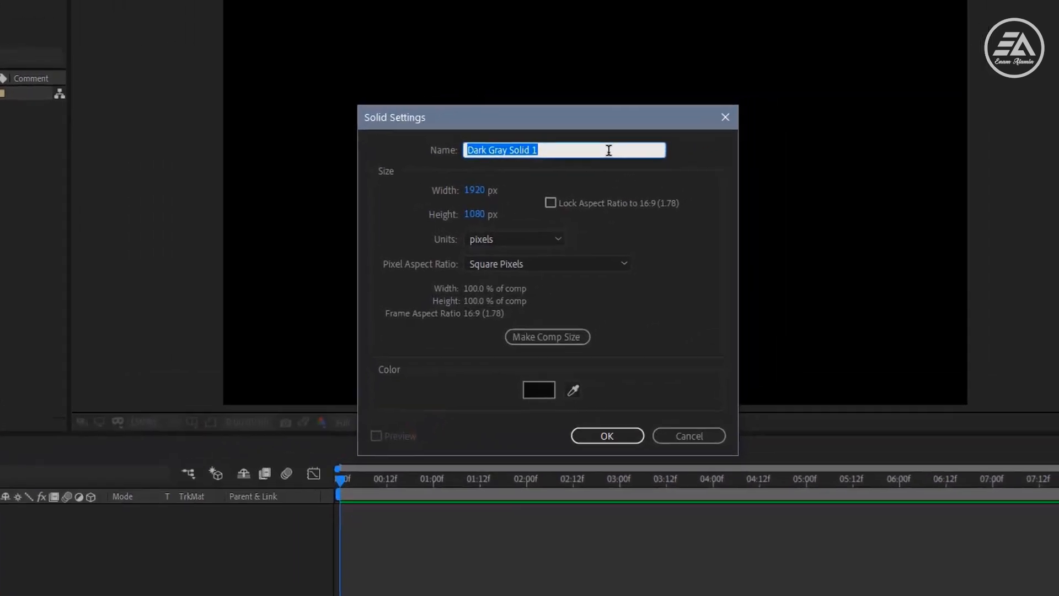
{"action": "type", "text": "Background"}
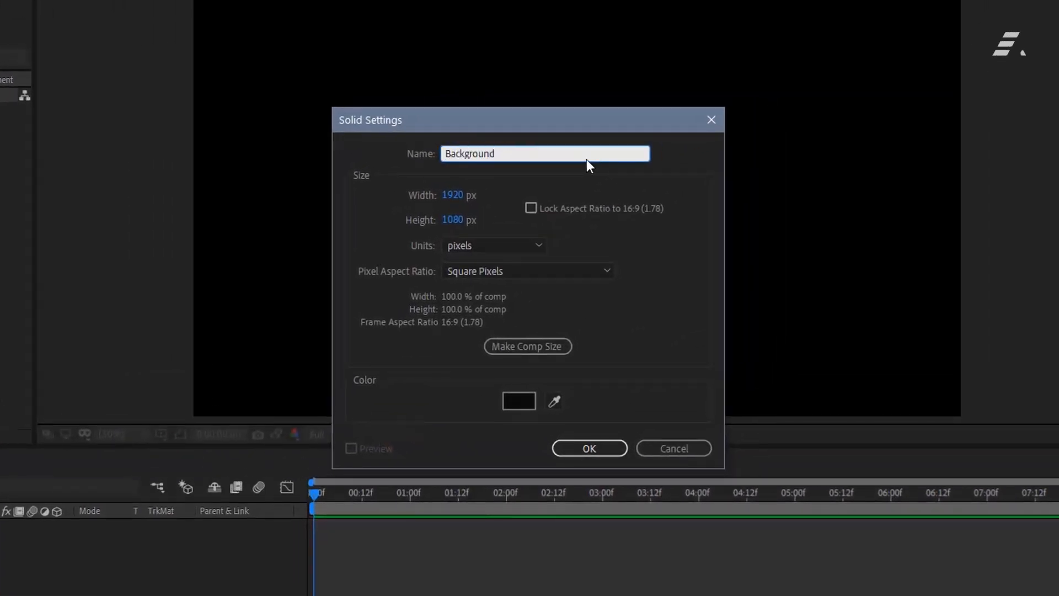
{"action": "left_click", "coordinate": [519, 401]}
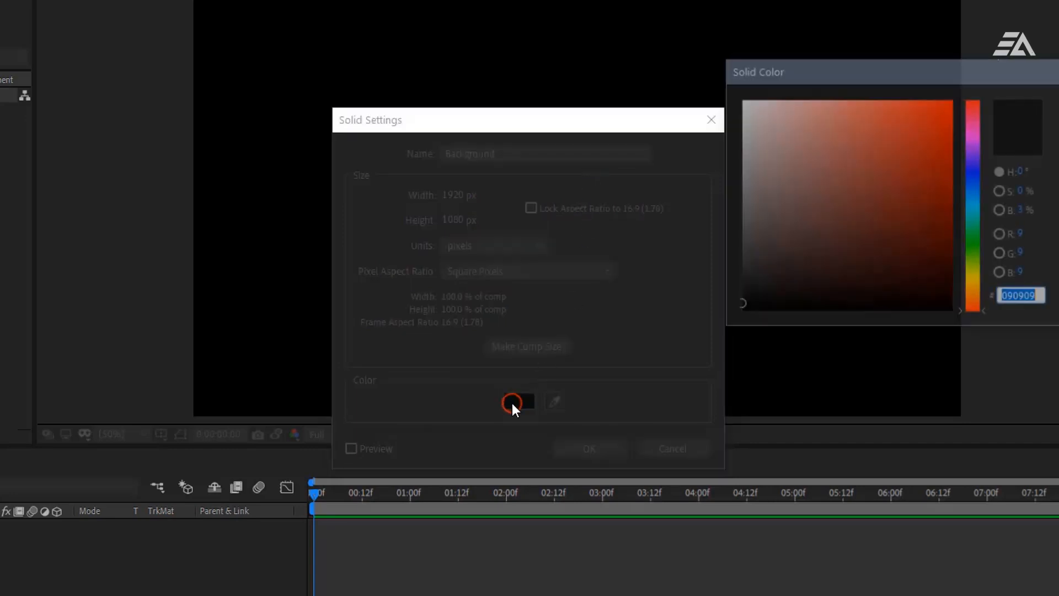
{"action": "left_click", "coordinate": [736, 306]}
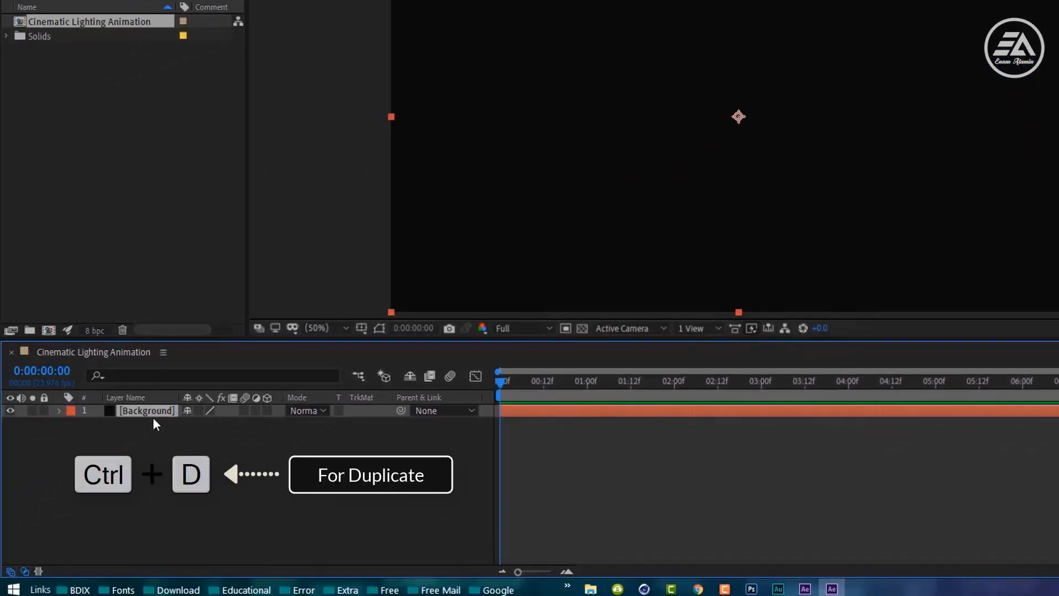
{"action": "key", "text": "ctrl+d"}
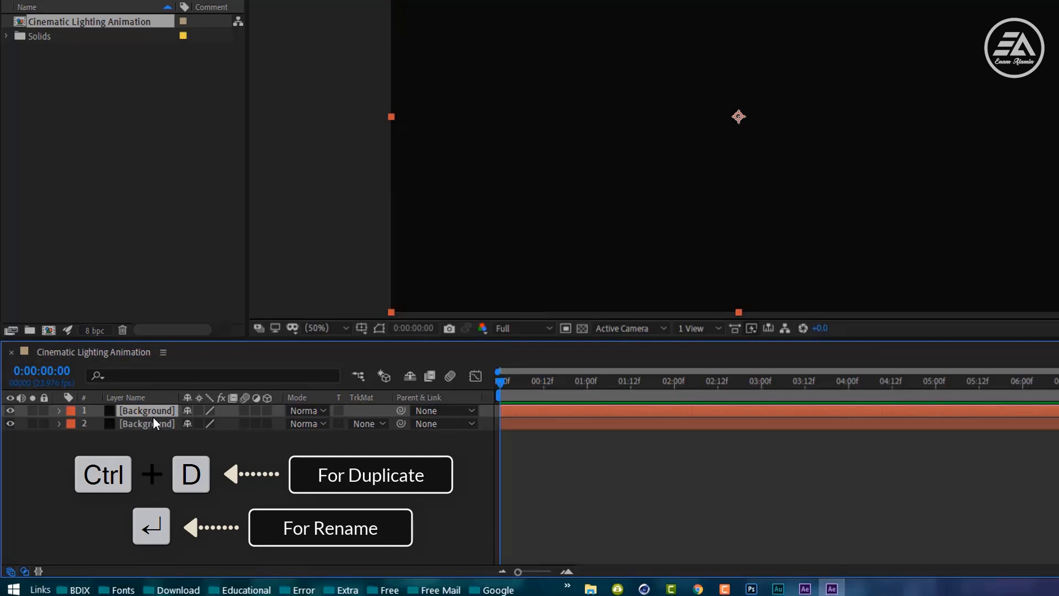
{"action": "type", "text": "Particles"}
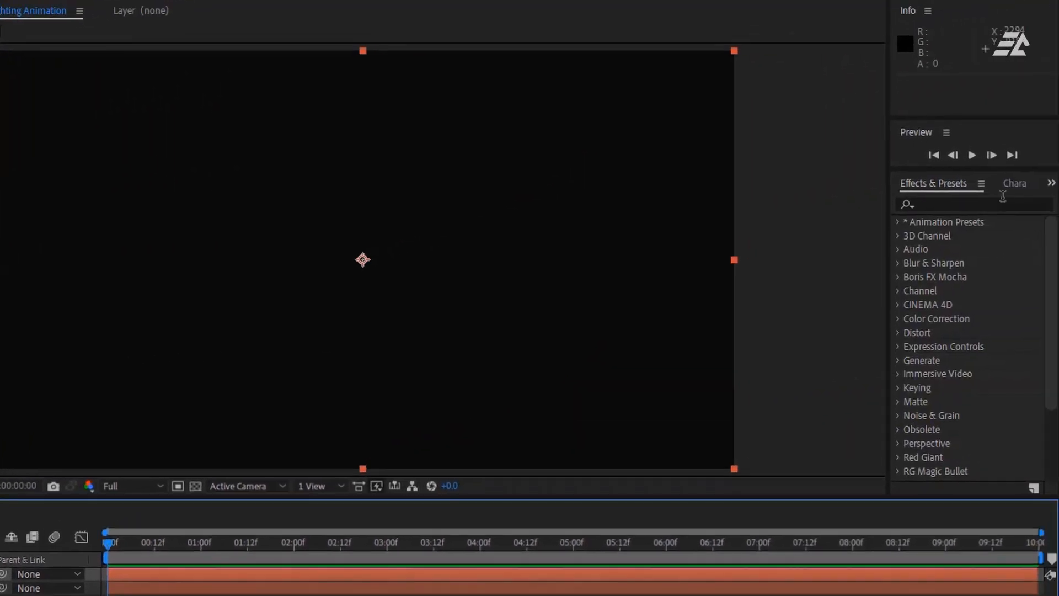
Search Effects & Presets for 'Par' to find the particle effect.
{"action": "type", "text": "Par"}
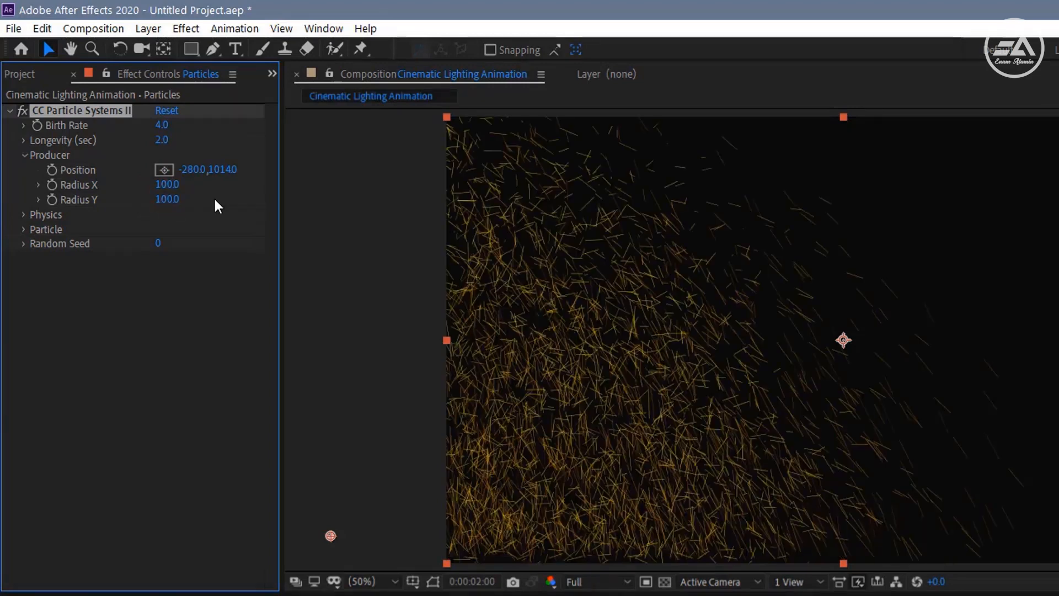
Set CC Particle Systems II physics to Direction animation with velocity 0.5.
{"action": "left_click", "coordinate": [23, 214]}
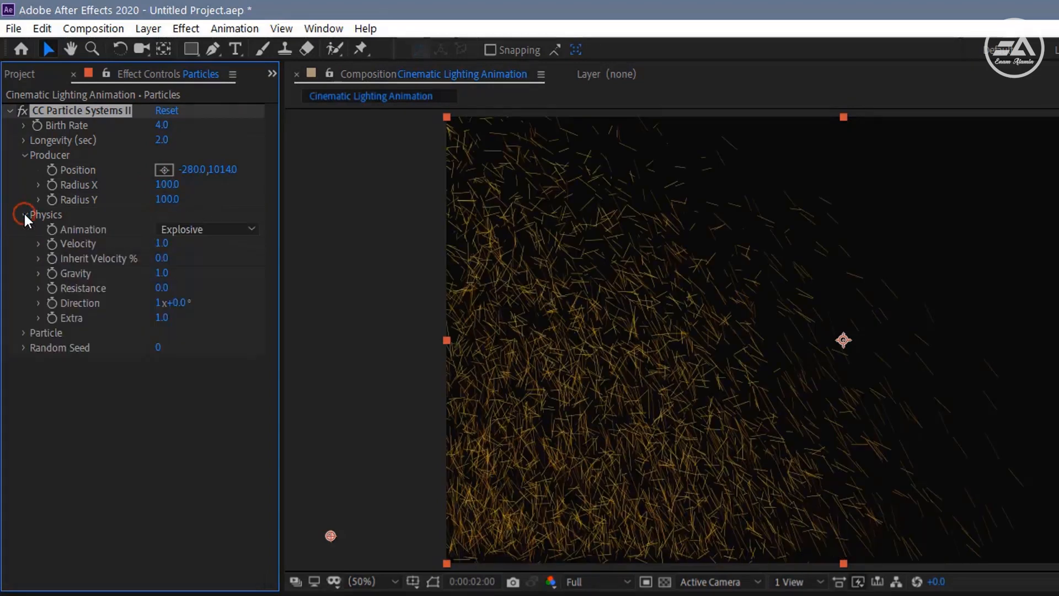
{"action": "left_click", "coordinate": [206, 229]}
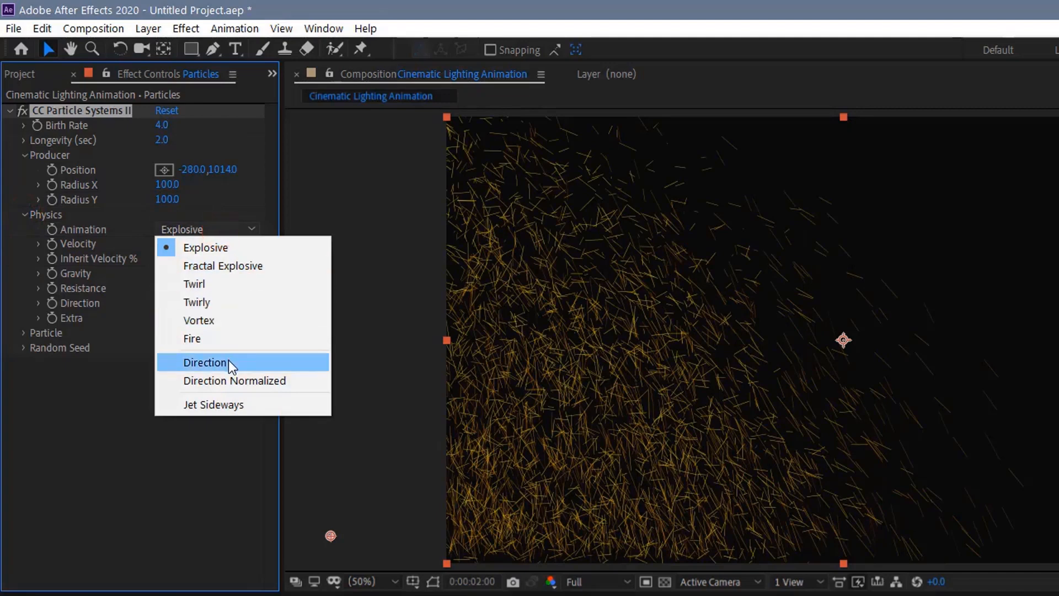
{"action": "left_click", "coordinate": [205, 362]}
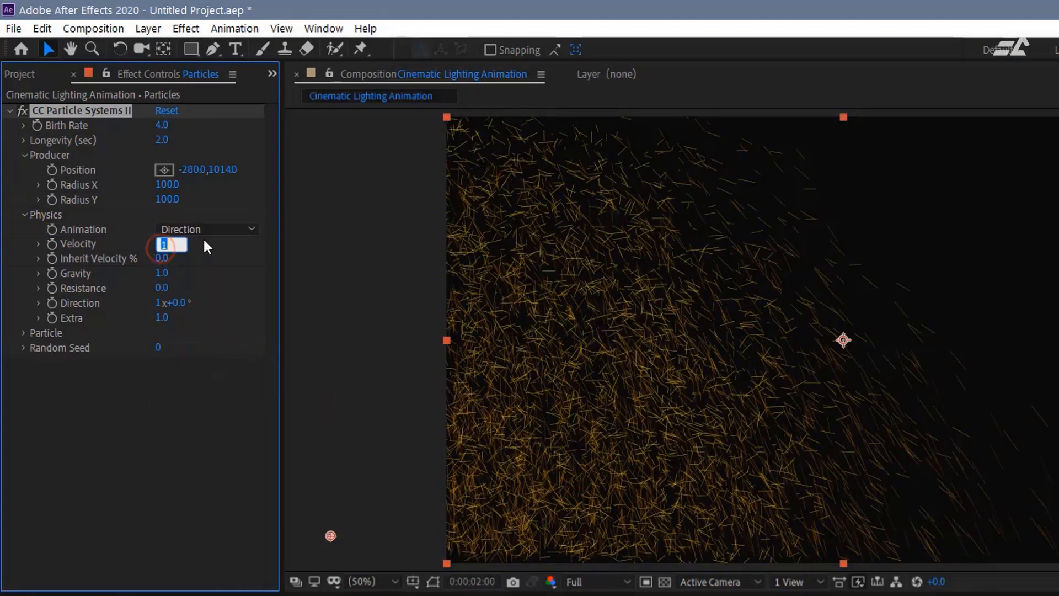
{"action": "type", "text": "0.5"}
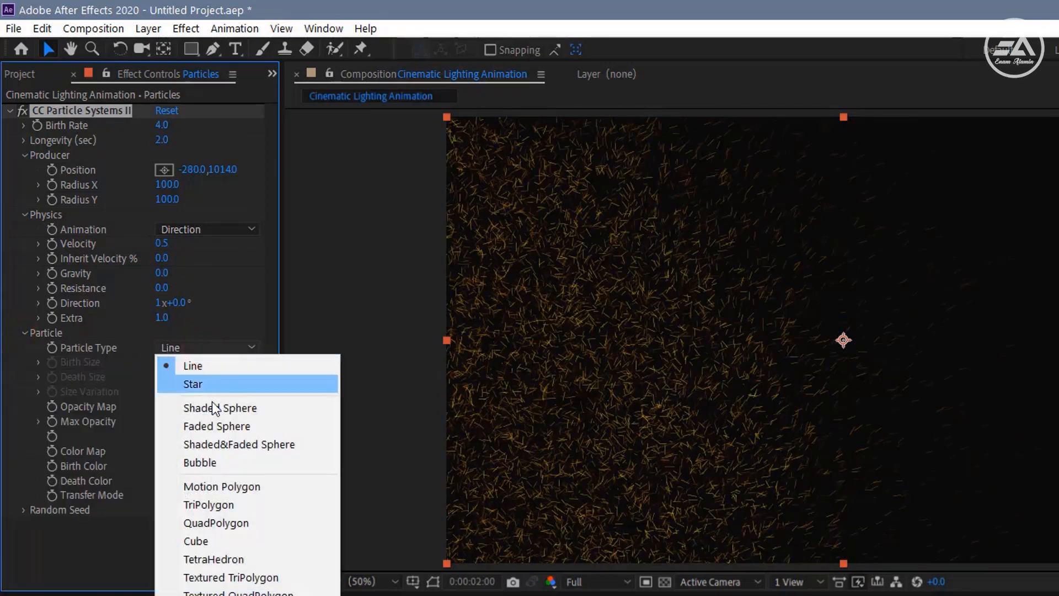
Make the particles Faded Spheres with birth size 0.10.
{"action": "left_click", "coordinate": [216, 426]}
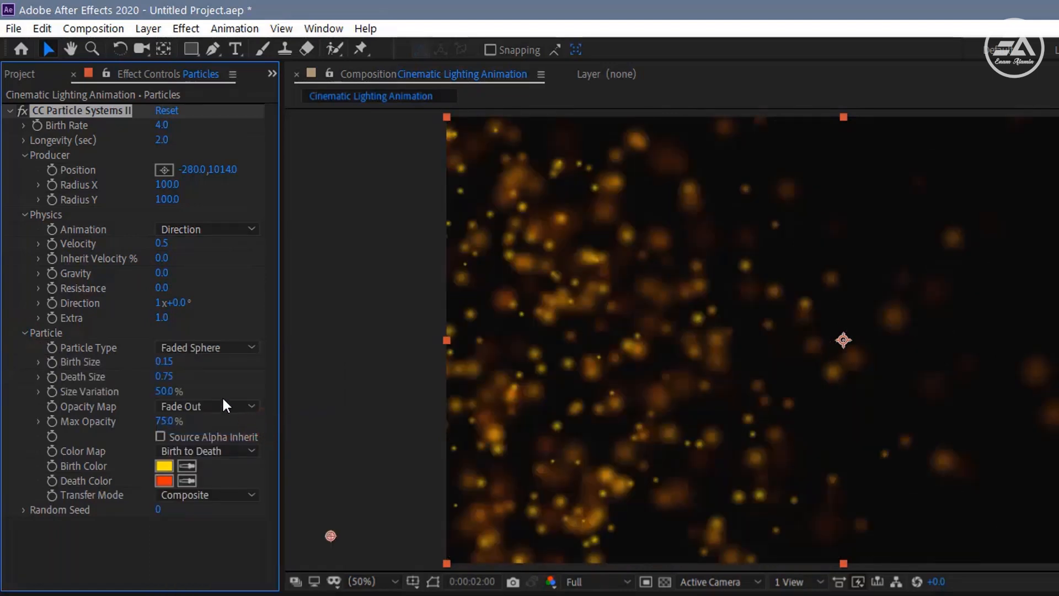
{"action": "double_click", "coordinate": [163, 362]}
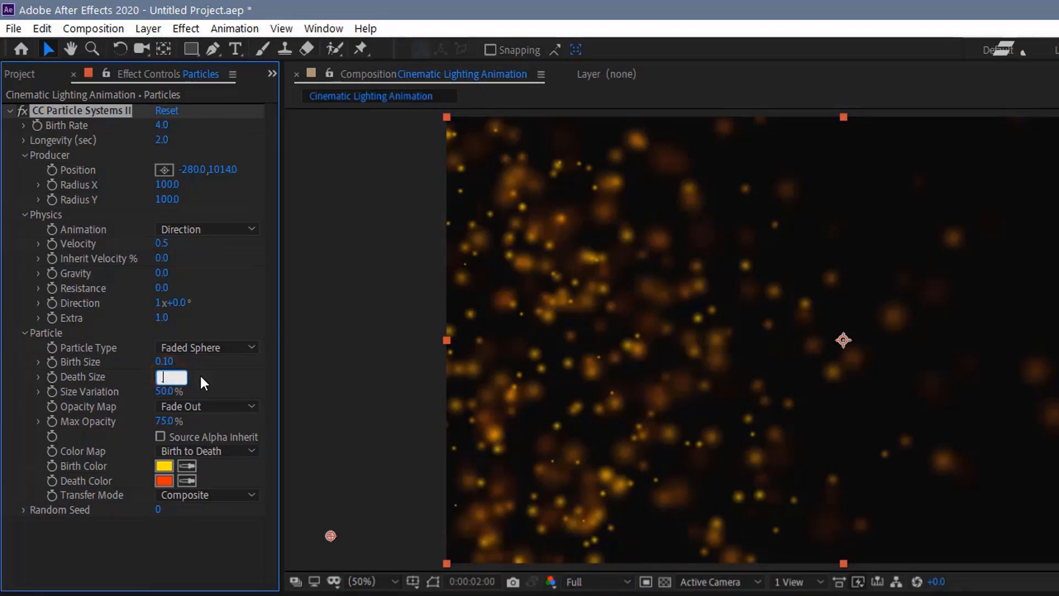
{"action": "type", "text": "0.10"}
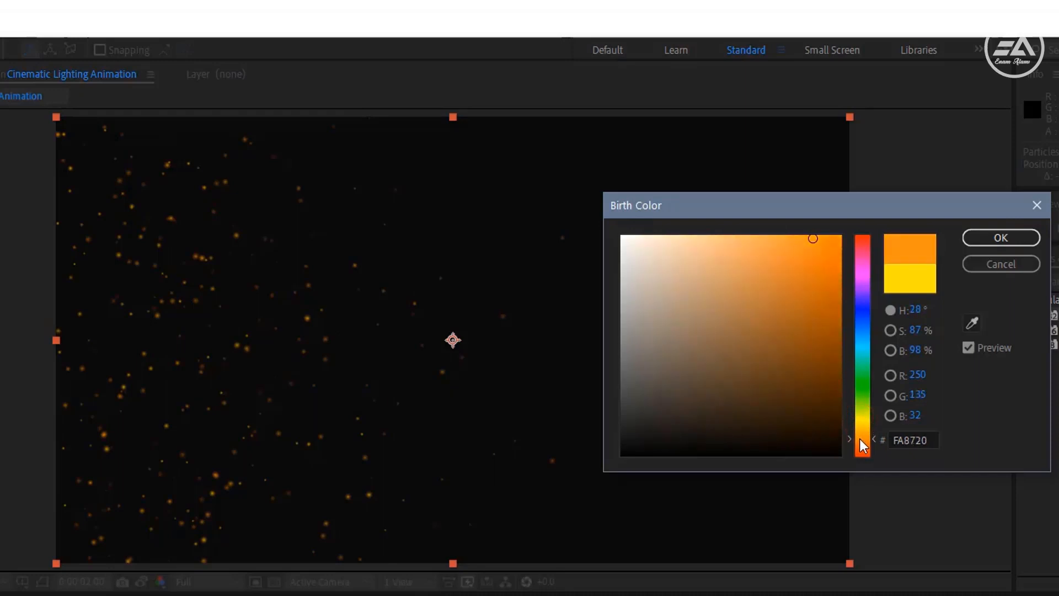
Confirm the orange FA8720 birth colour for the particles.
{"action": "left_click", "coordinate": [1000, 237]}
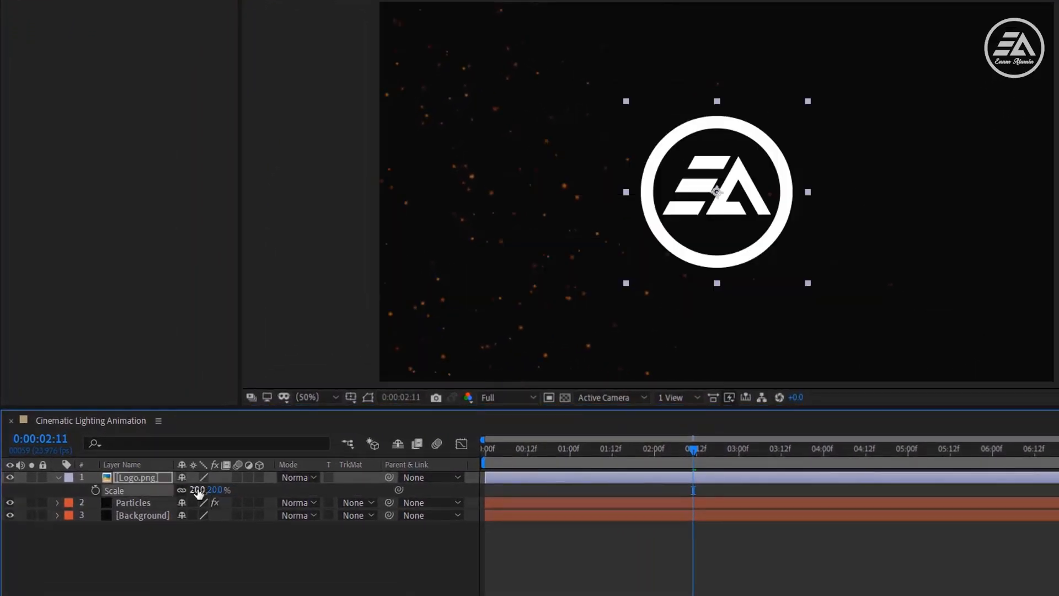
Pre-compose the Logo.png layer as 'Logo Comp' with all attributes moved into it.
{"action": "right_click", "coordinate": [137, 476]}
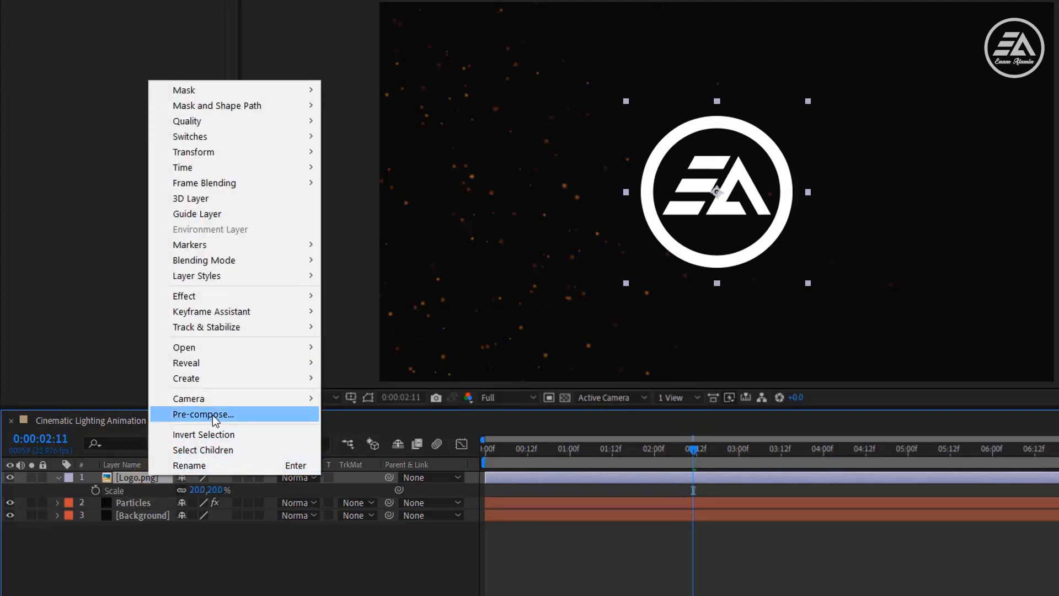
{"action": "left_click", "coordinate": [203, 414]}
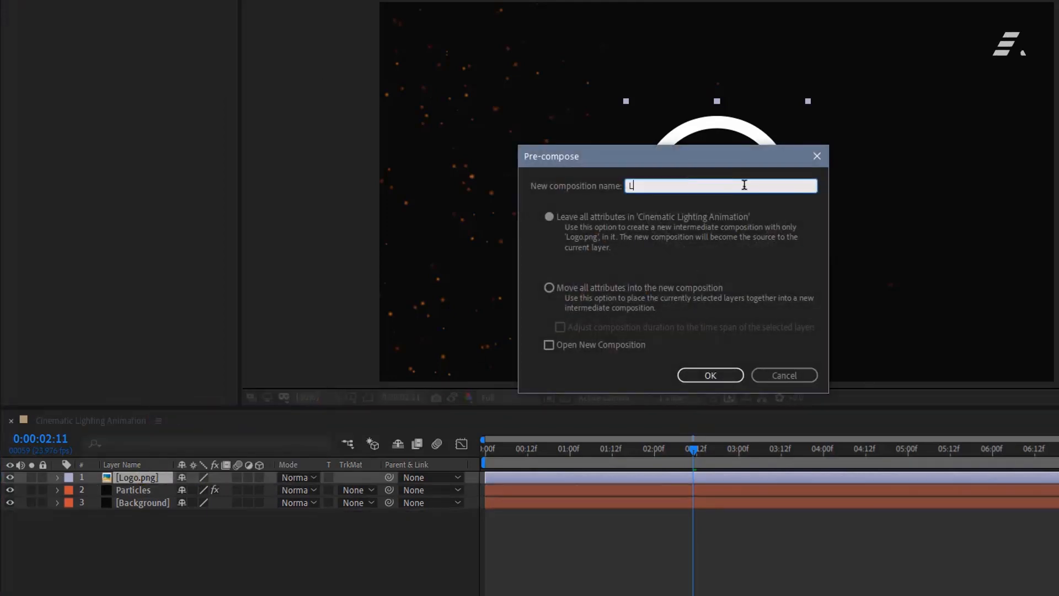
{"action": "type", "text": "ogo Comp"}
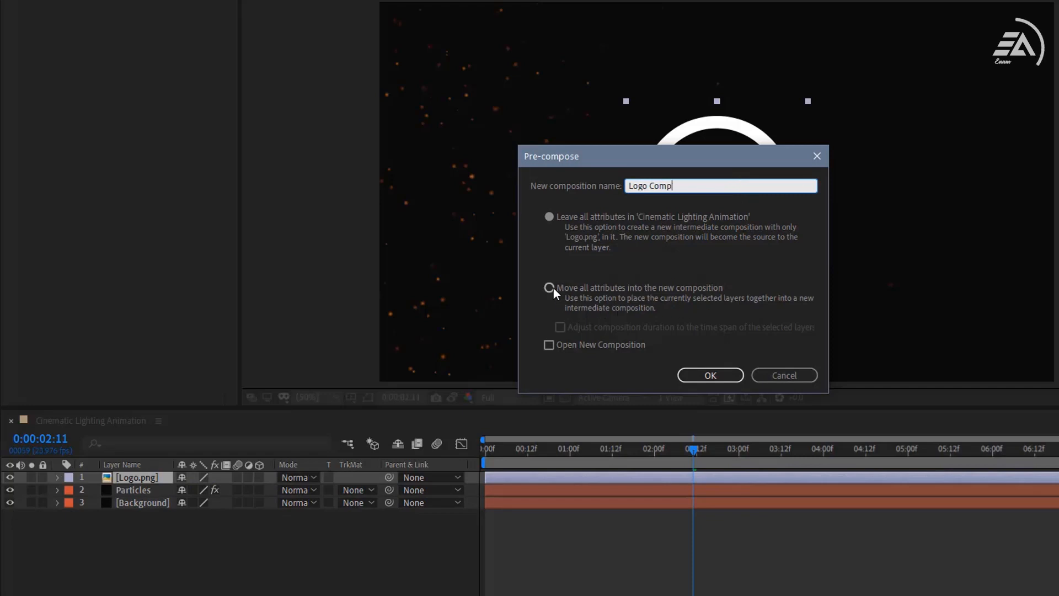
{"action": "left_click", "coordinate": [708, 375]}
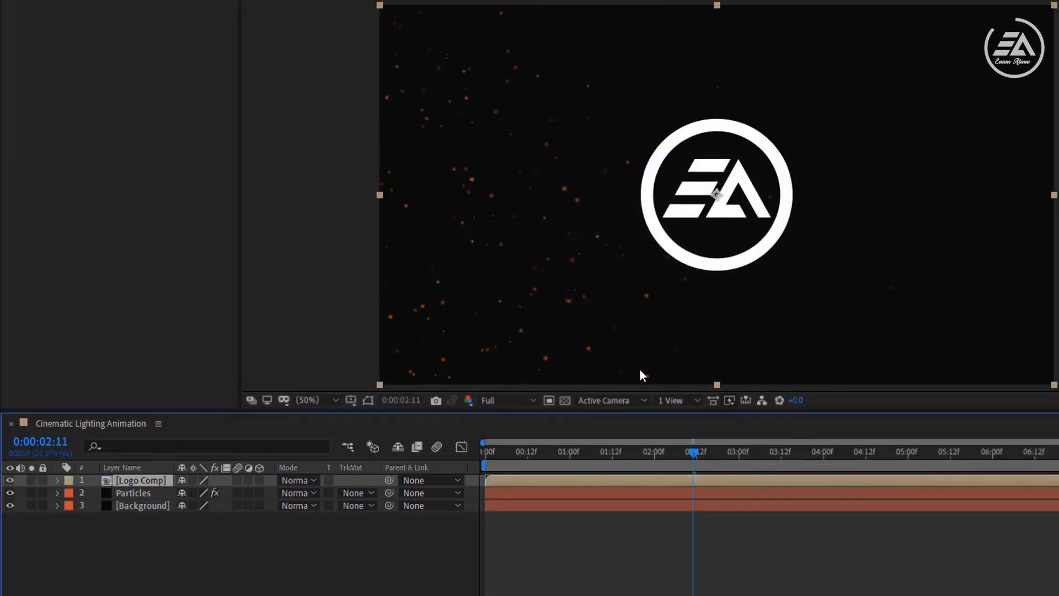
Auto-trace the logo's alpha channel into masks via Layer > Auto-trace, with preview toggled.
{"action": "left_click", "coordinate": [125, 9]}
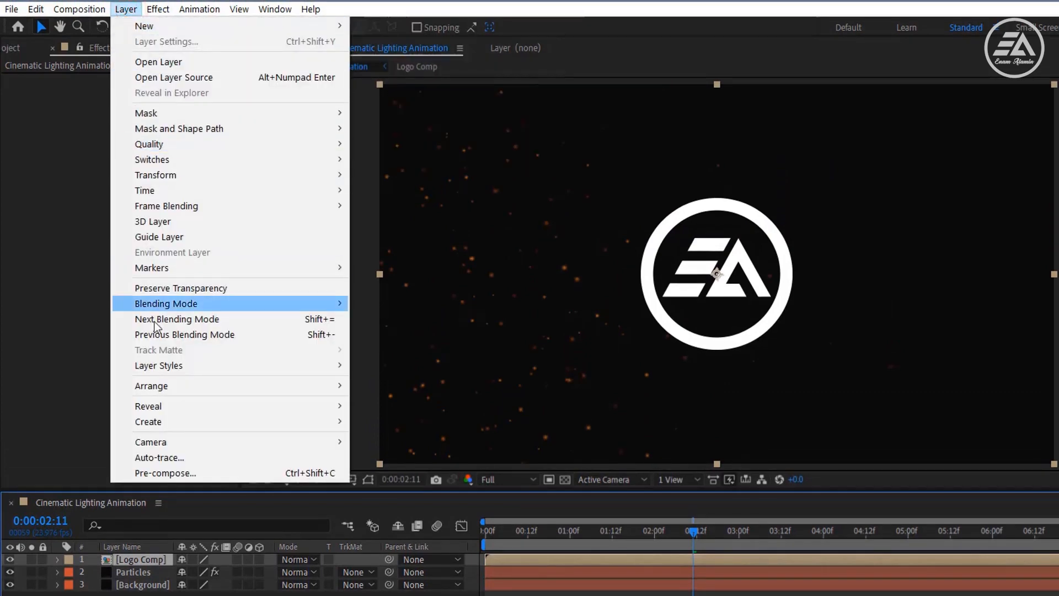
{"action": "left_click", "coordinate": [160, 456]}
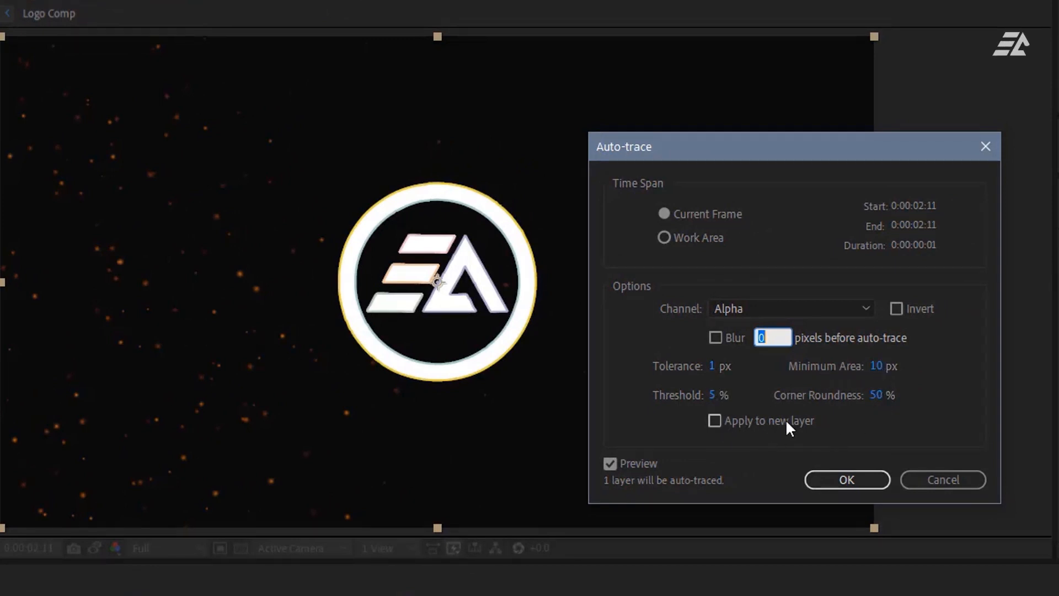
{"action": "left_click", "coordinate": [610, 464]}
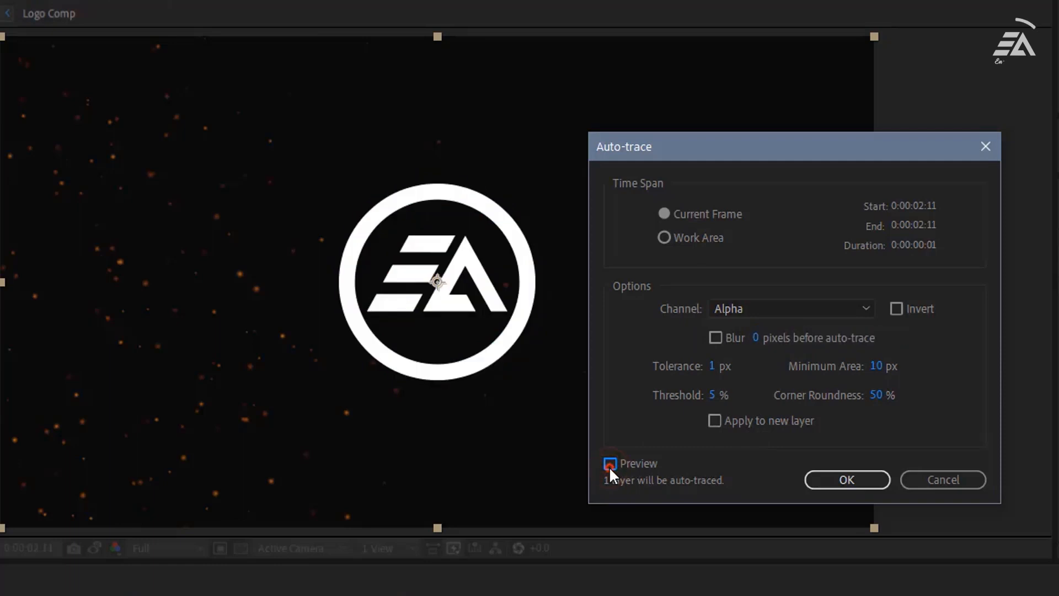
{"action": "left_click", "coordinate": [846, 480]}
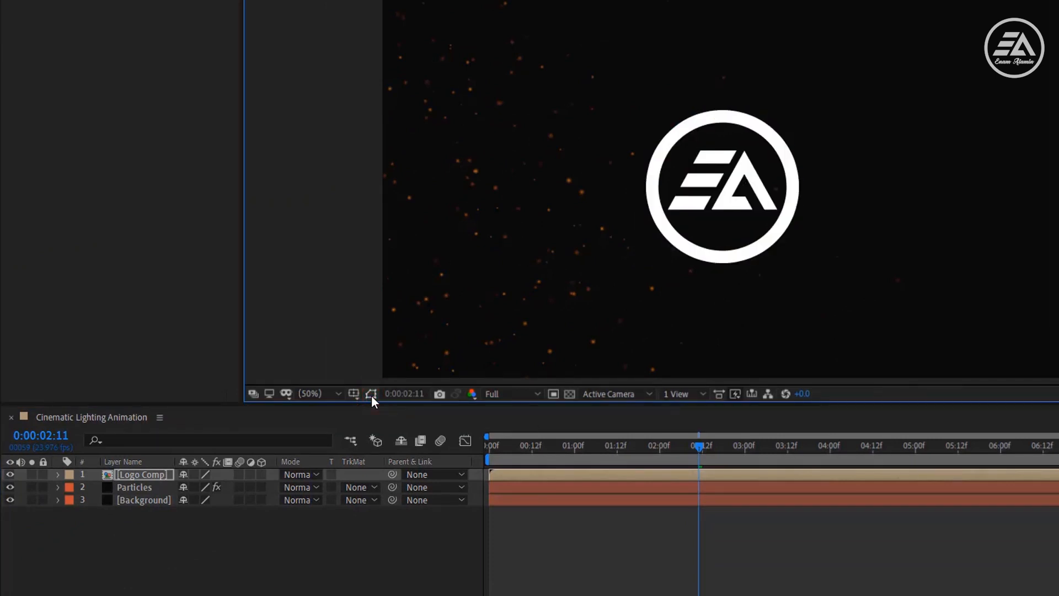
Apply Saber to Logo Comp with the Arc Reactor preset and glow colour FF6800.
{"action": "left_click", "coordinate": [142, 474]}
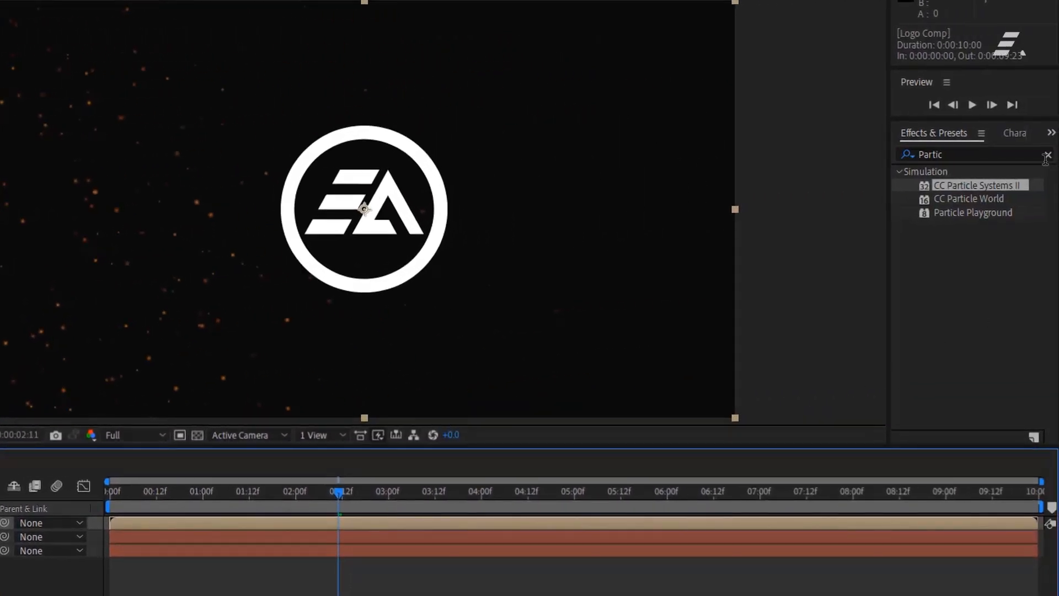
{"action": "type", "text": "Saber"}
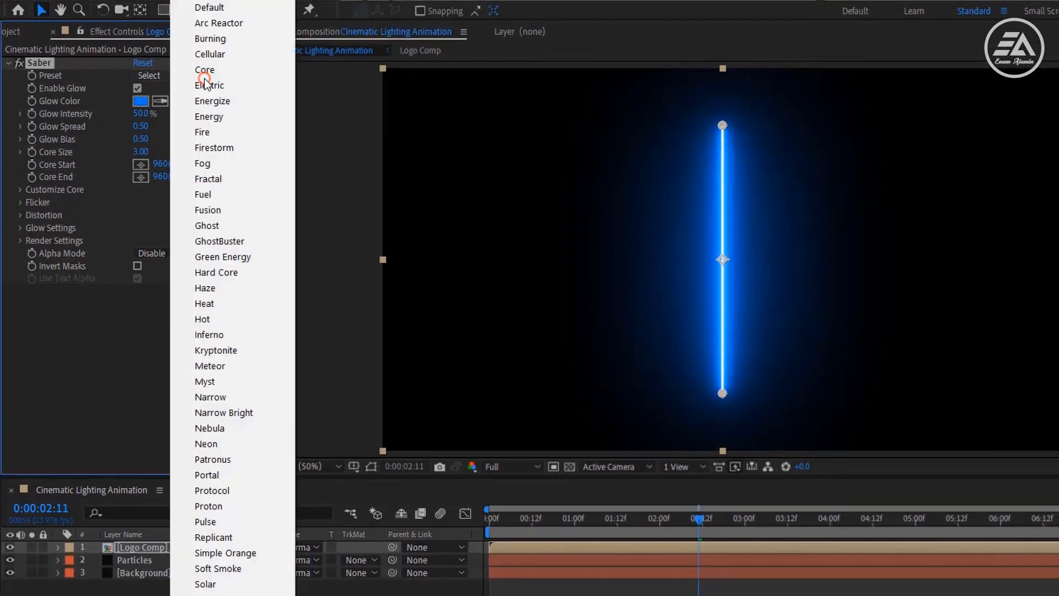
{"action": "left_click", "coordinate": [219, 22]}
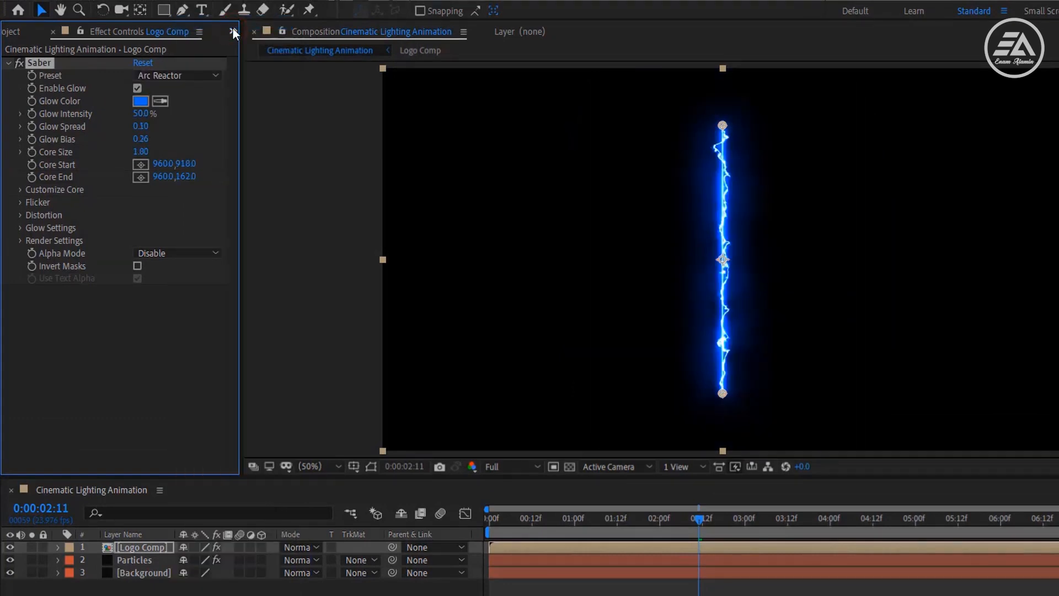
{"action": "left_click", "coordinate": [141, 101]}
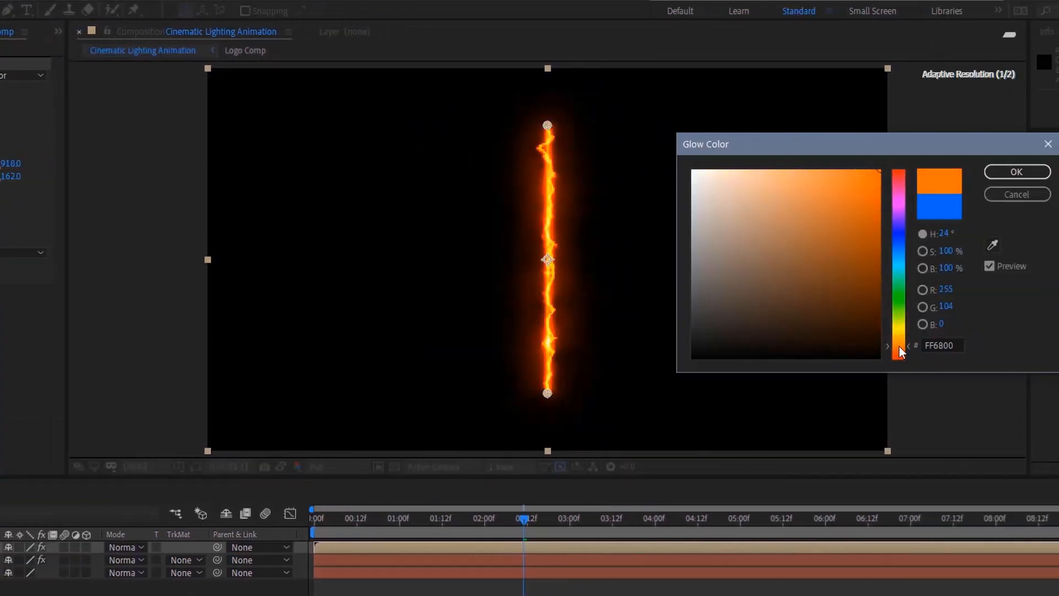
{"action": "left_click", "coordinate": [1016, 171]}
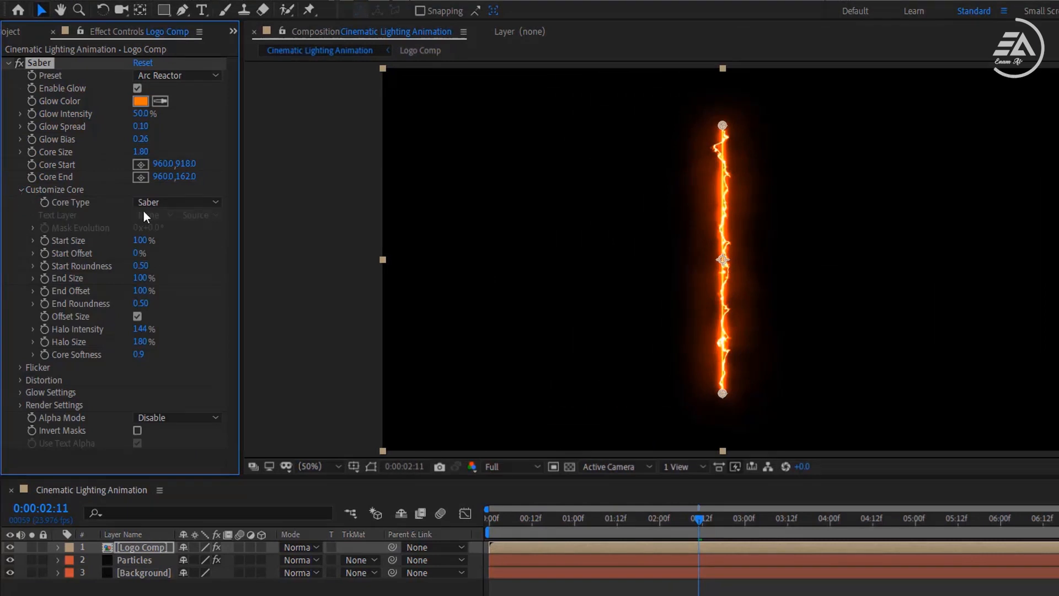
Make Saber follow the logo masks and animate End Offset to 50% at two seconds.
{"action": "left_click", "coordinate": [176, 201]}
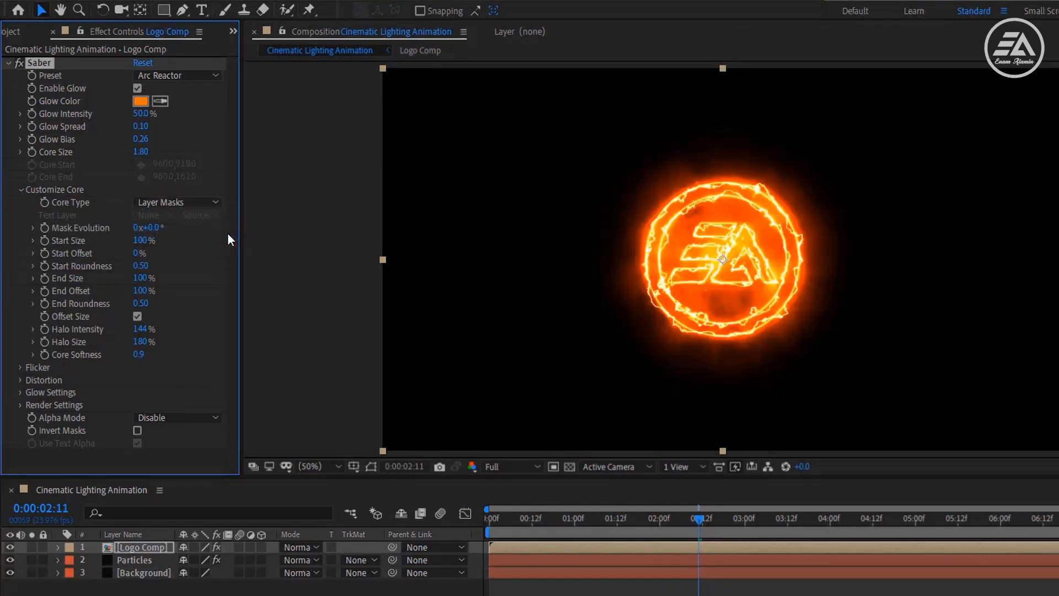
{"action": "left_click", "coordinate": [489, 518]}
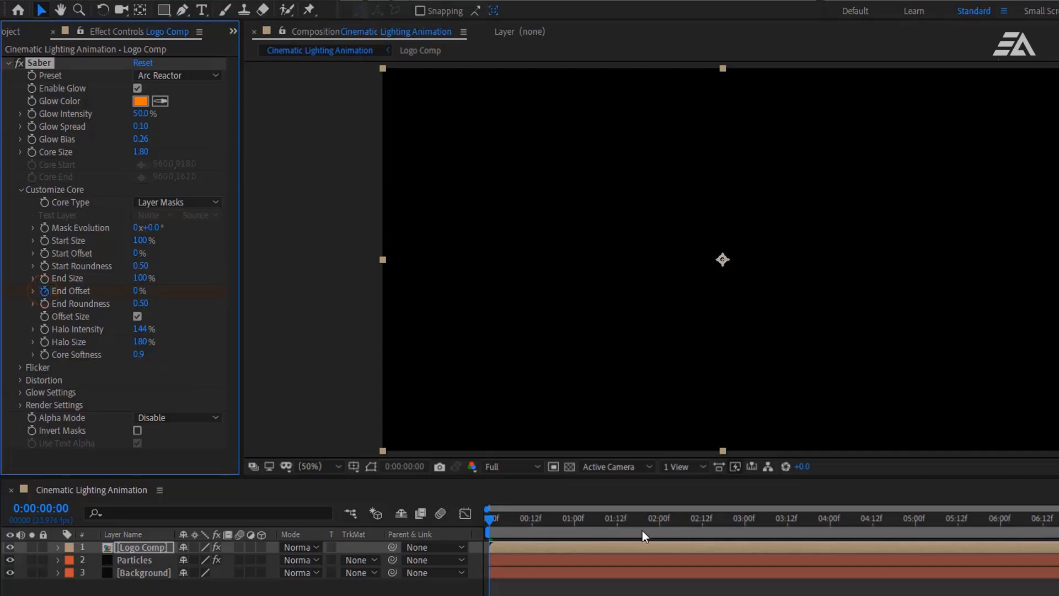
{"action": "left_click", "coordinate": [659, 519]}
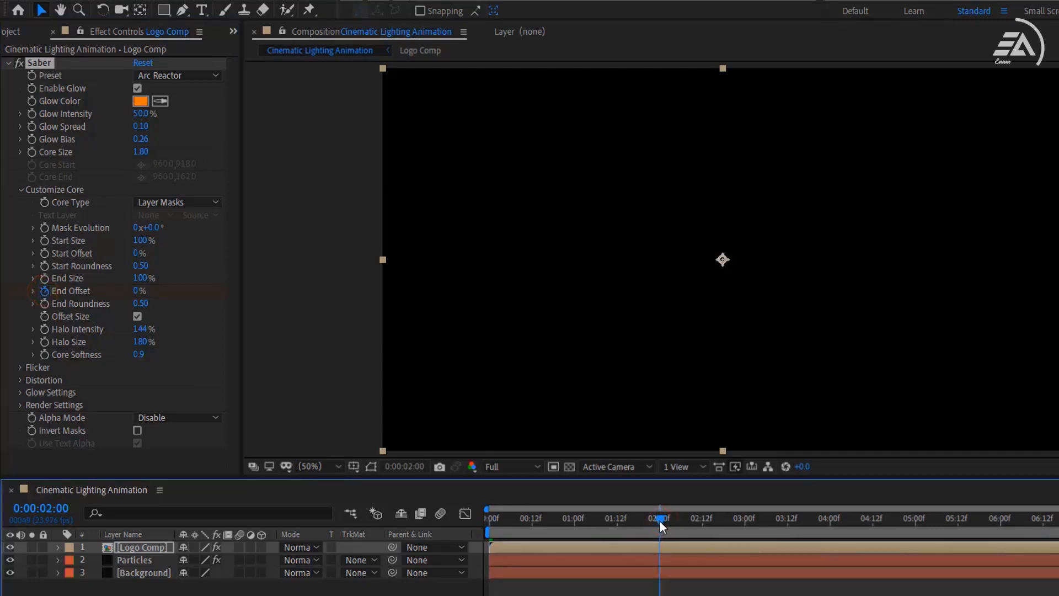
{"action": "double_click", "coordinate": [139, 290]}
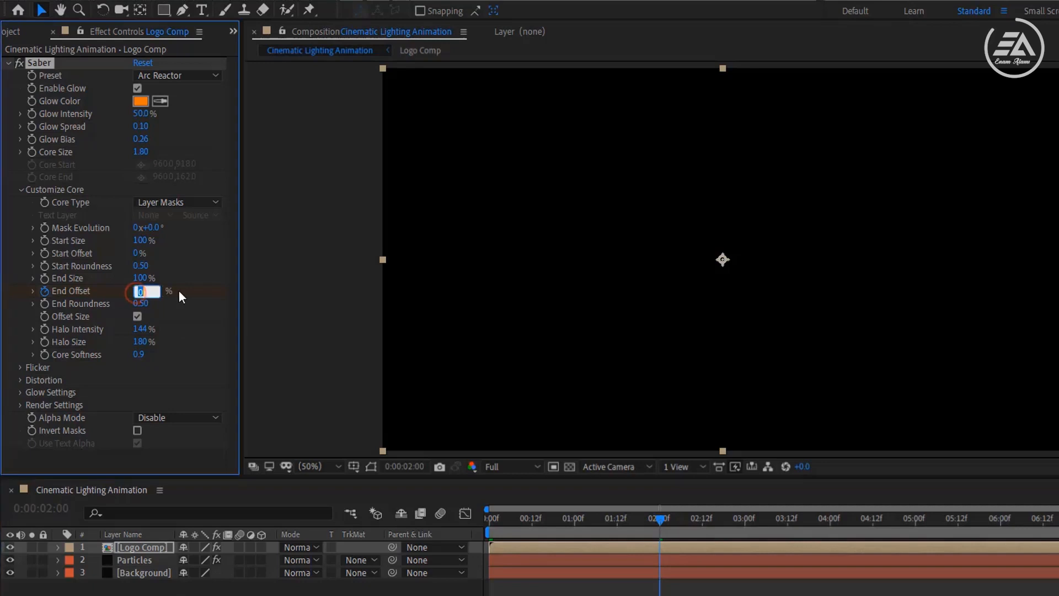
{"action": "type", "text": "50"}
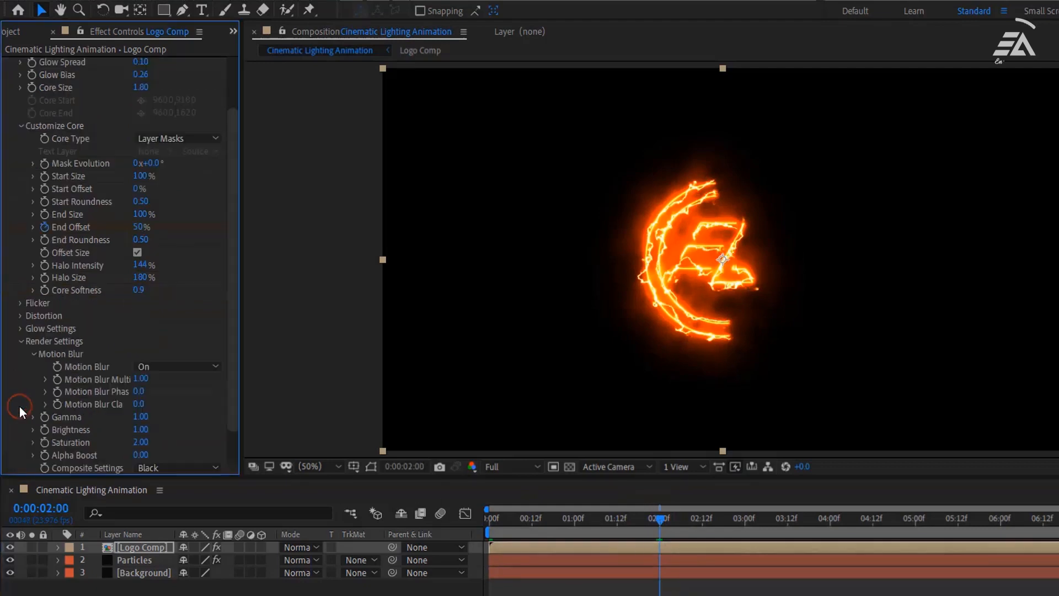
Turn on Saber motion blur in Render Settings and duplicate the Logo Comp layer.
{"action": "scroll", "scroll_direction": "down", "scroll_amount": 3}
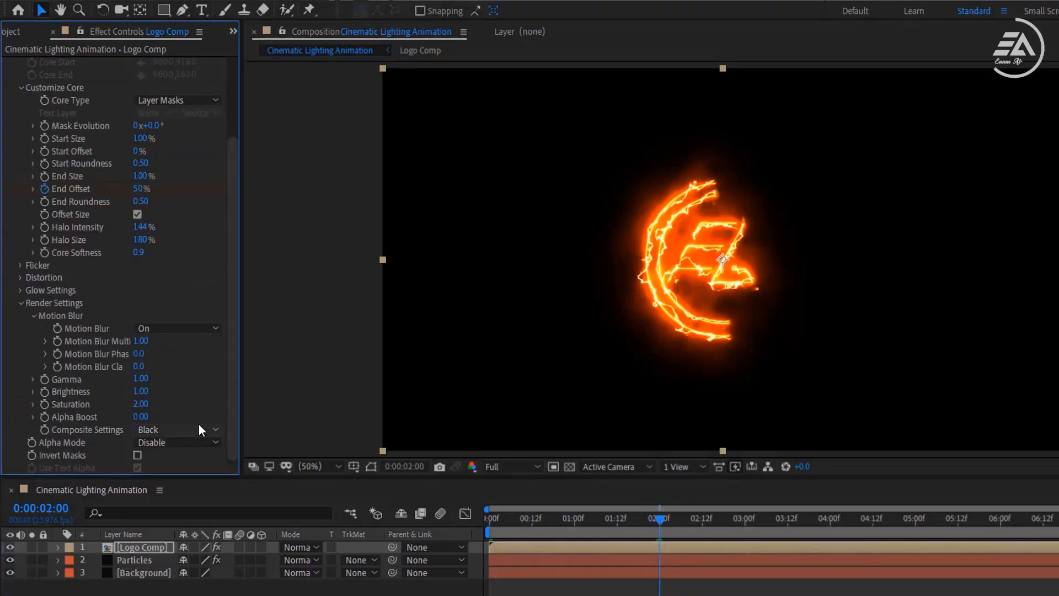
{"action": "left_click", "coordinate": [160, 430]}
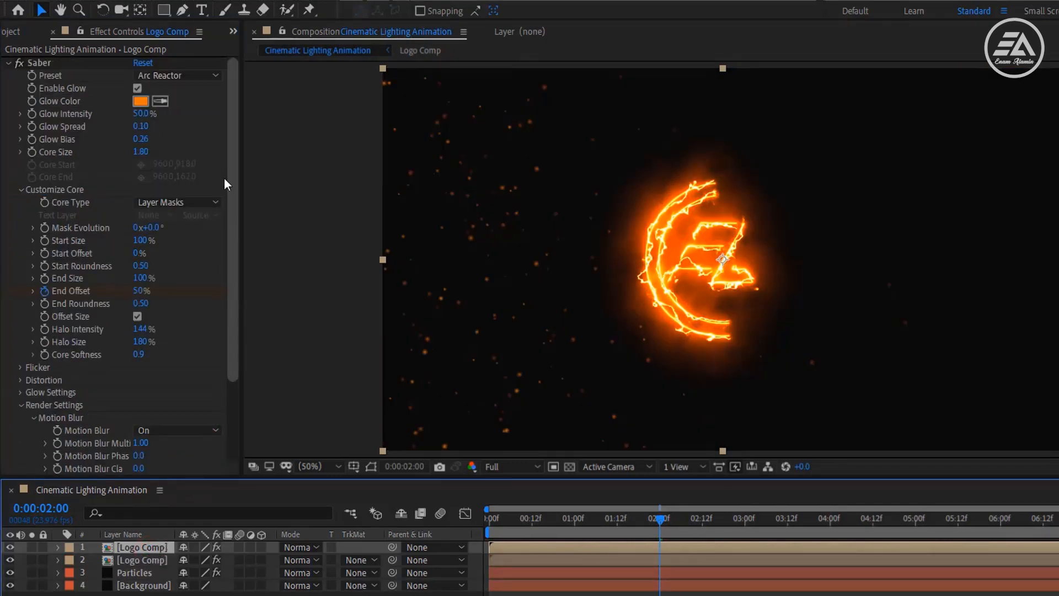
Switch the duplicate's Saber preset to Kryptonite with a blue glow colour.
{"action": "left_click", "coordinate": [176, 75]}
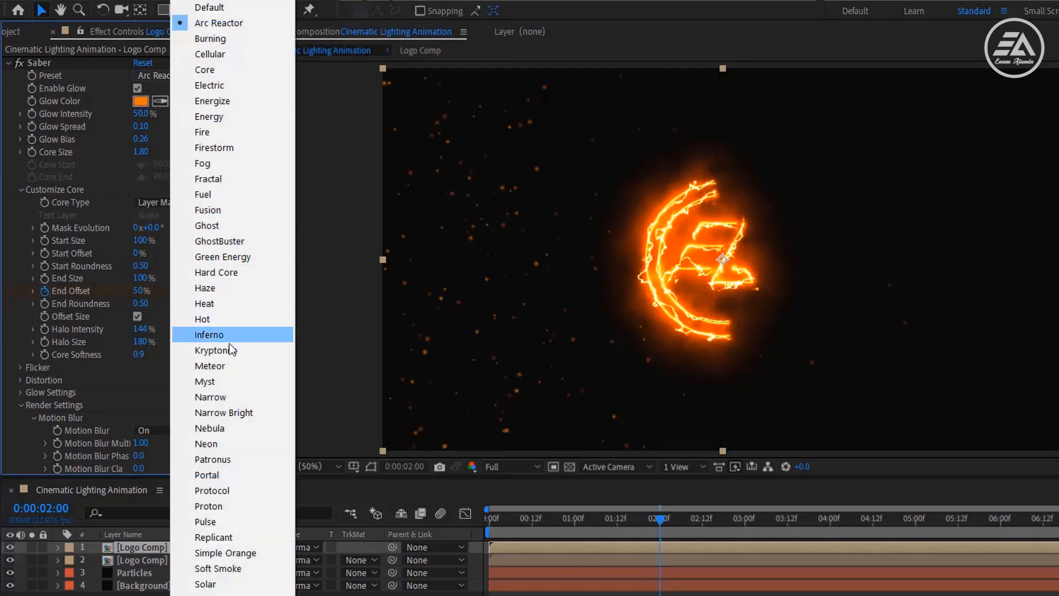
{"action": "left_click", "coordinate": [215, 350]}
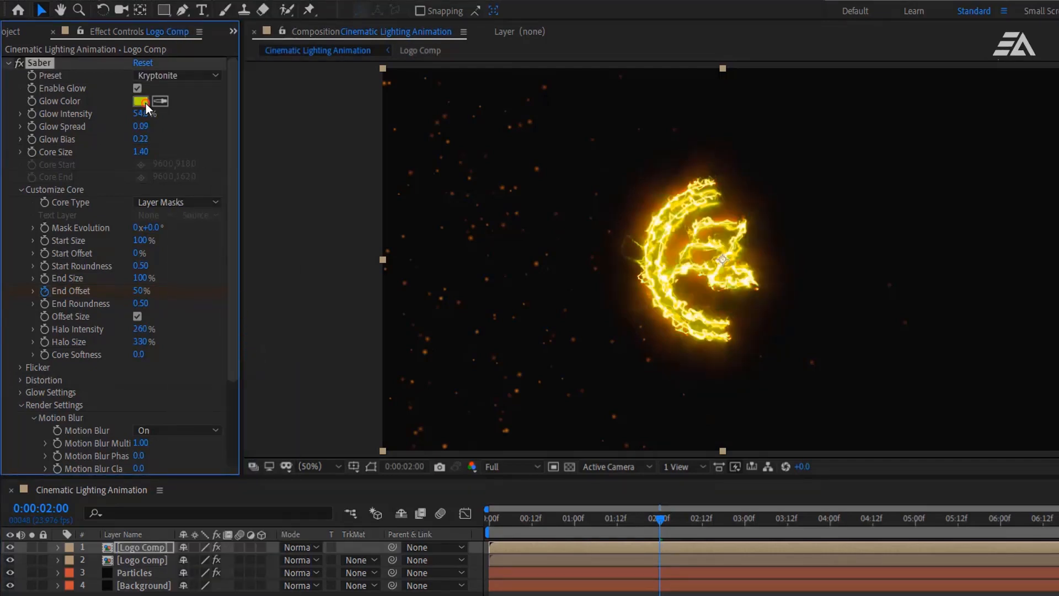
{"action": "left_click", "coordinate": [142, 101]}
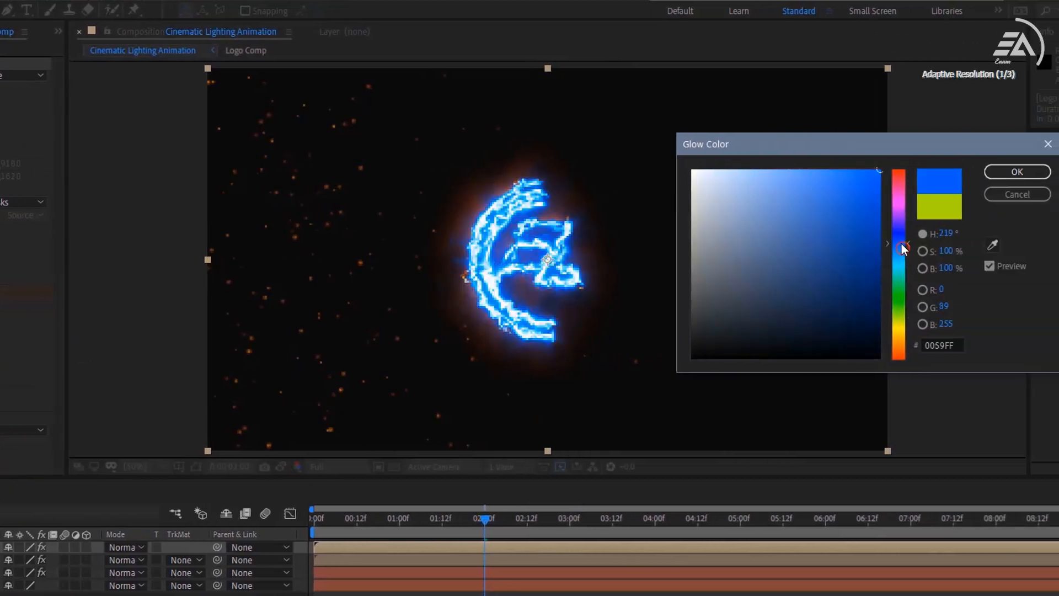
{"action": "left_click_drag", "start_coordinate": [901, 246], "coordinate": [901, 245]}
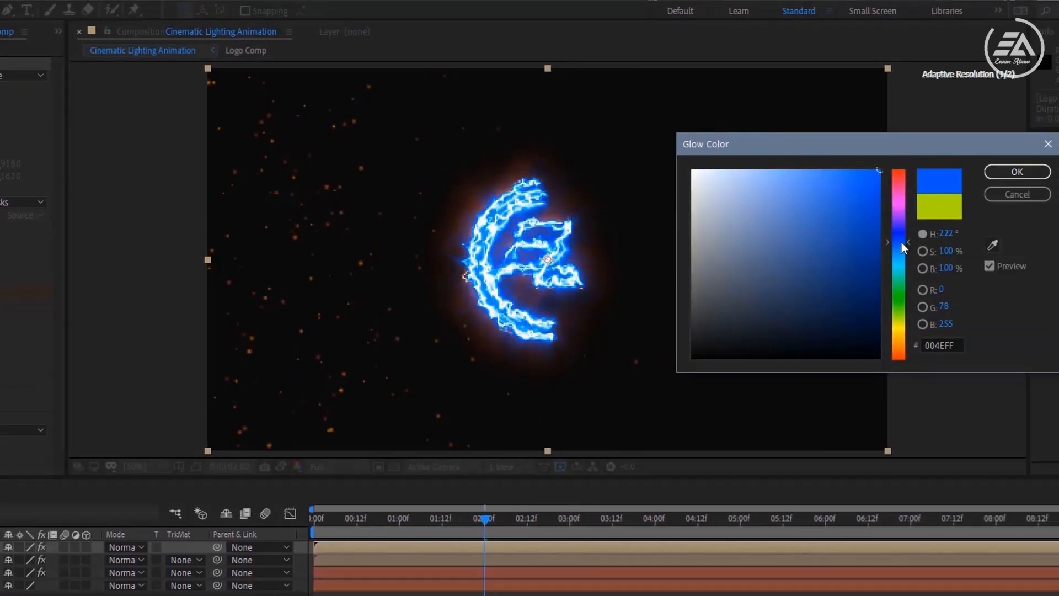
{"action": "left_click", "coordinate": [1016, 172]}
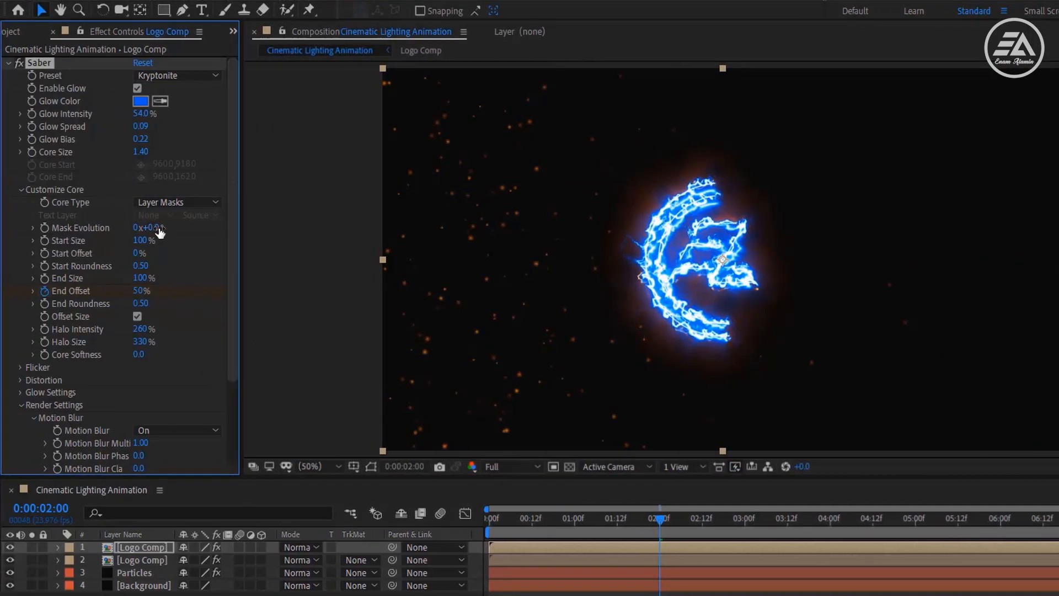
Set Mask Evolution to 180°, Distortion Amount to 7 and Core Size to 1.
{"action": "left_click", "coordinate": [148, 227]}
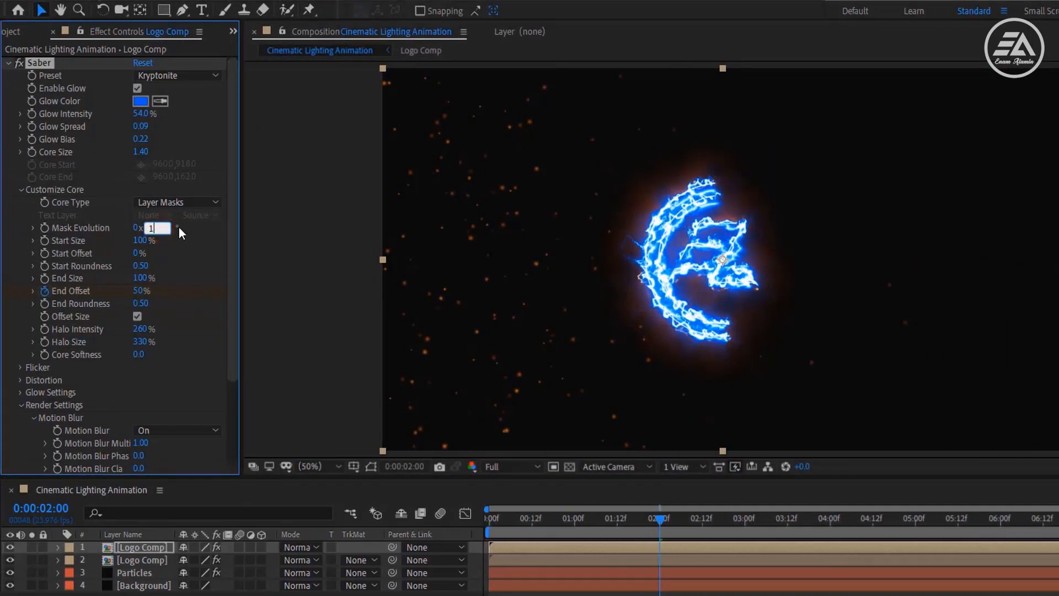
{"action": "type", "text": "180.0°"}
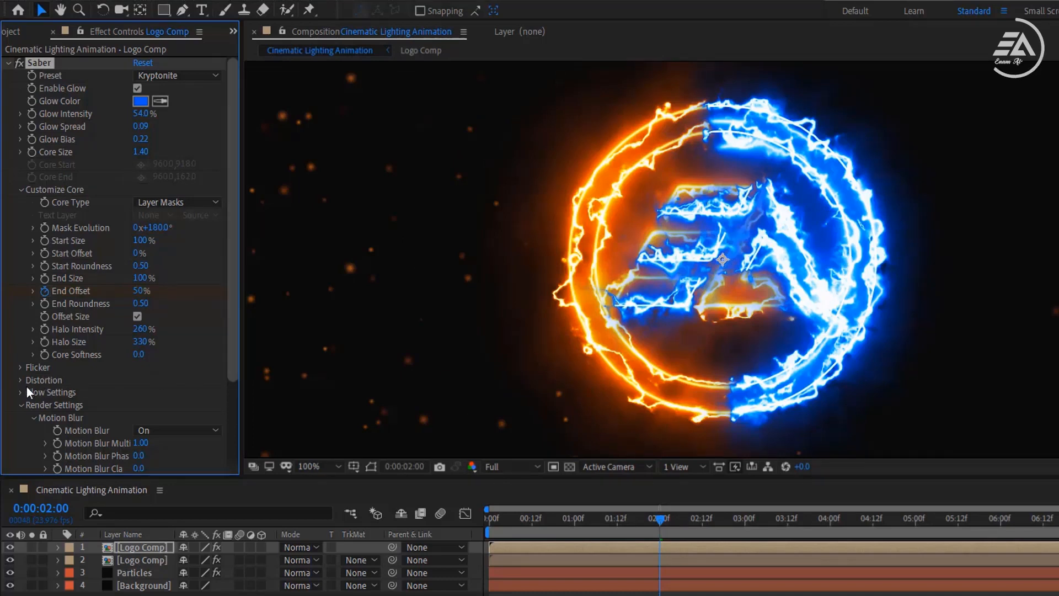
{"action": "left_click", "coordinate": [21, 380]}
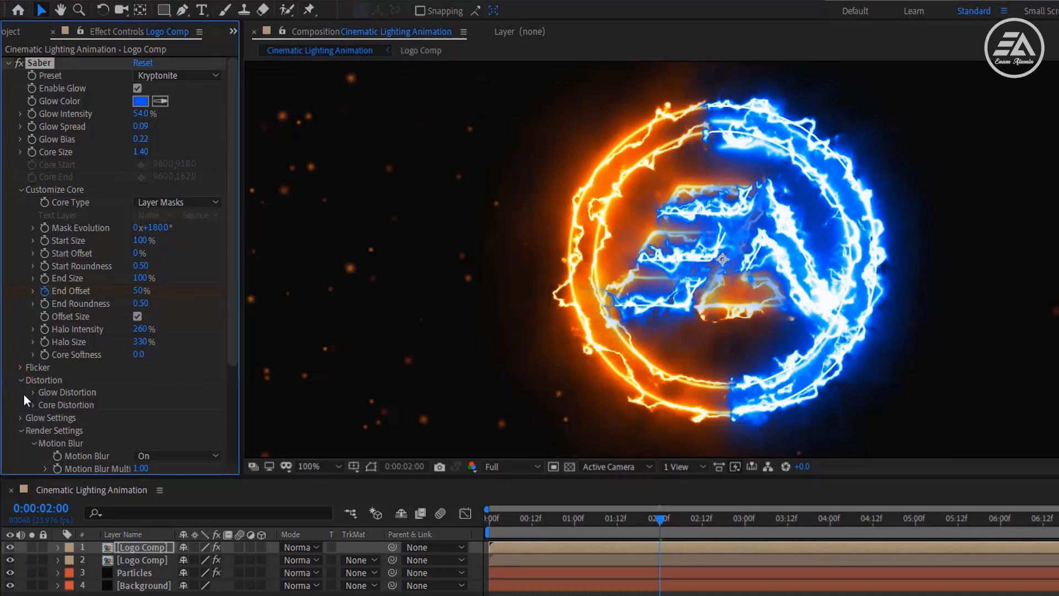
{"action": "left_click", "coordinate": [32, 404]}
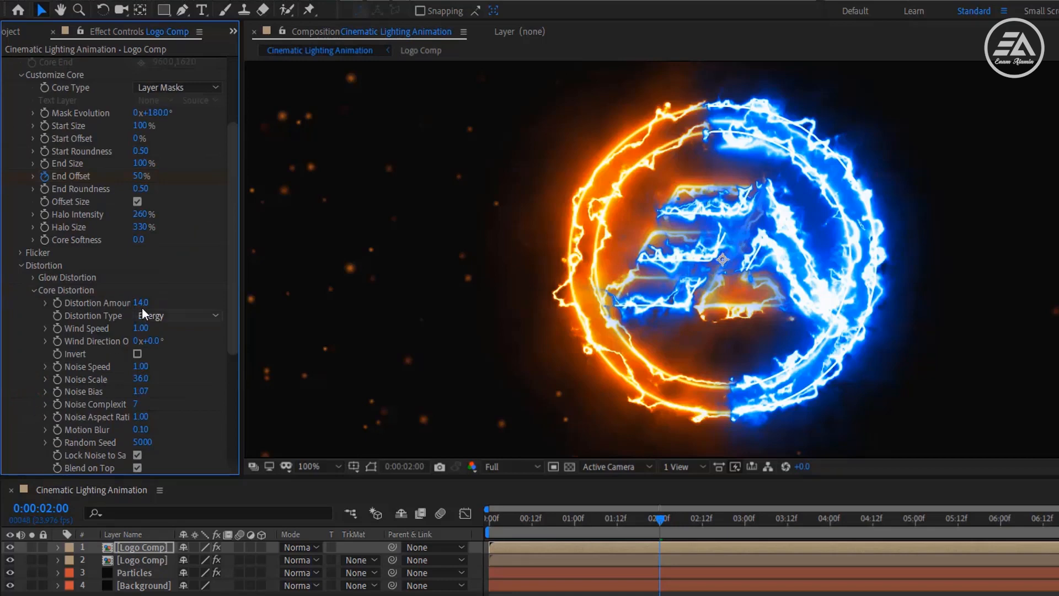
{"action": "left_click", "coordinate": [142, 302]}
{"action": "type", "text": "7"}
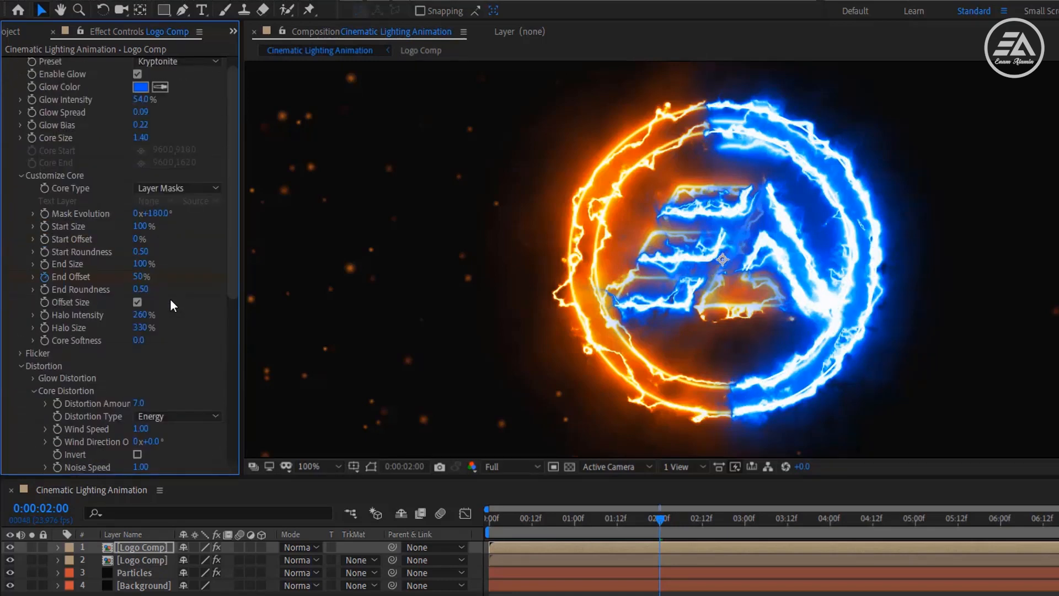
{"action": "left_click", "coordinate": [143, 152]}
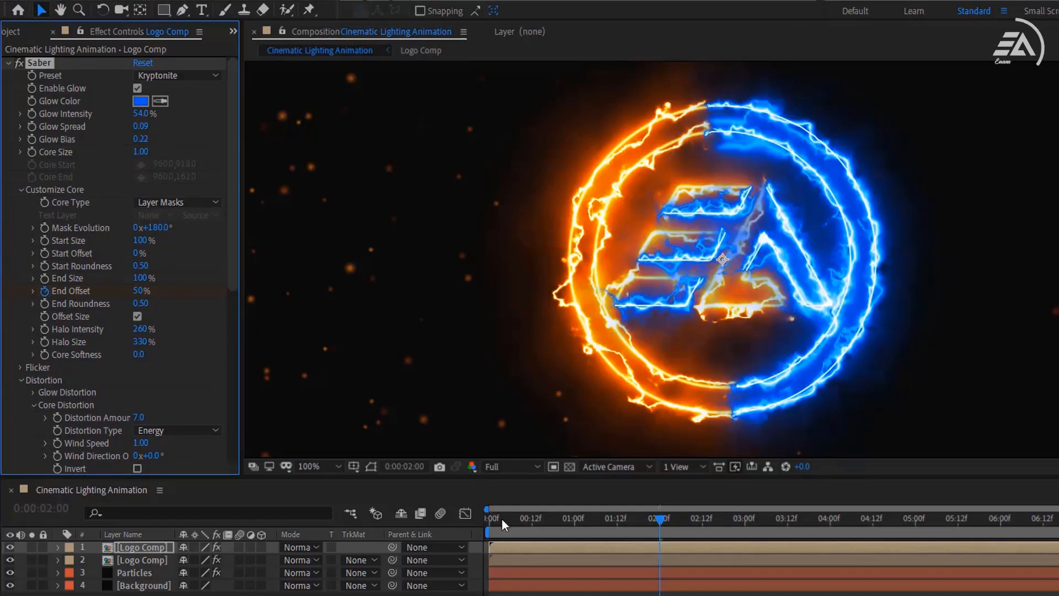
Apply Venetian Blinds to a third Logo Comp copy with Width 10 and Direction 45°.
{"action": "left_click", "coordinate": [522, 518]}
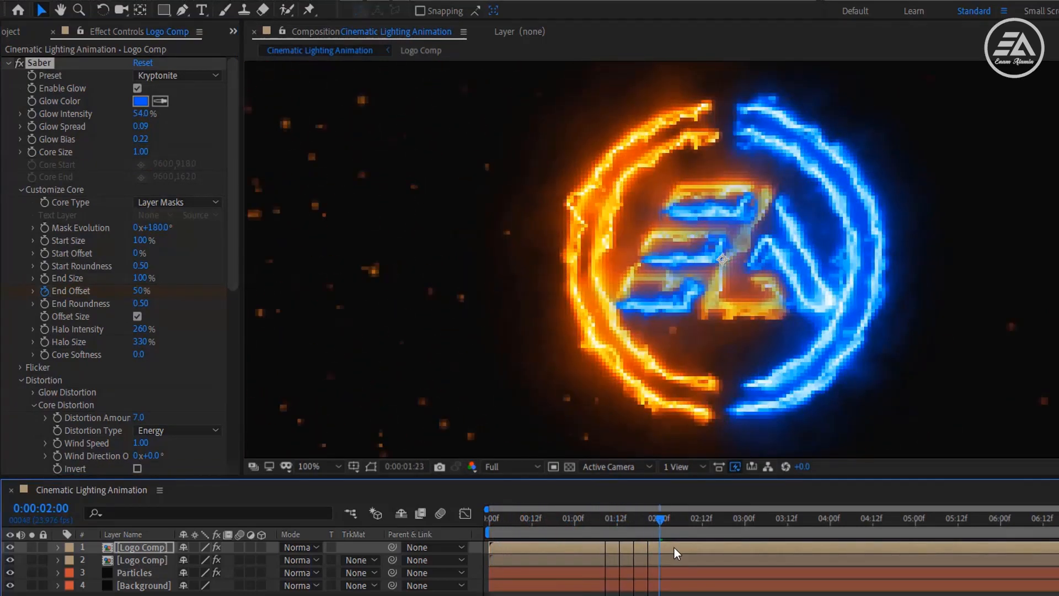
{"action": "left_click", "coordinate": [690, 519]}
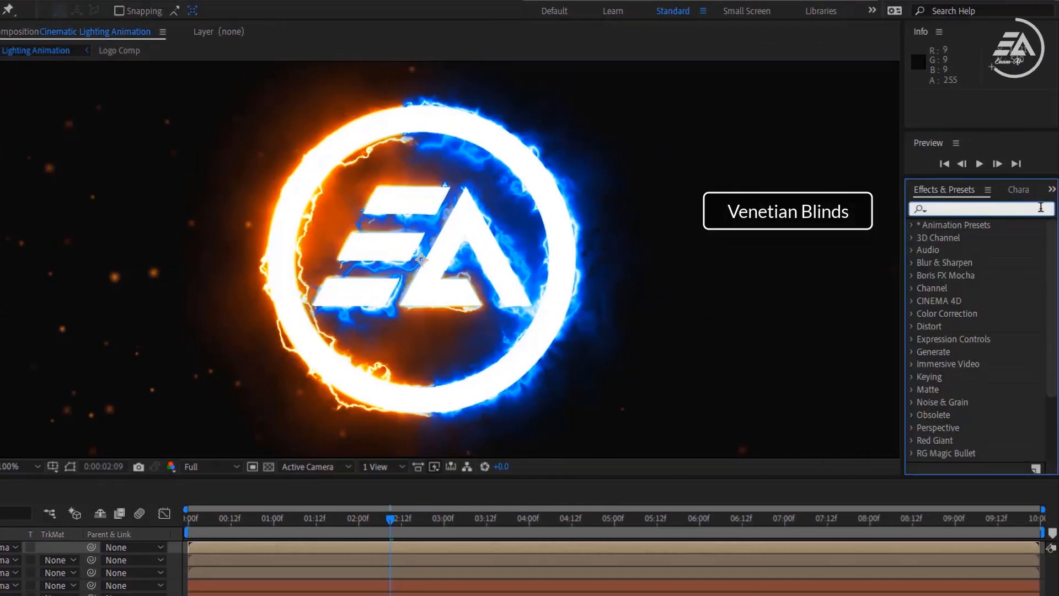
{"action": "type", "text": "Blinds"}
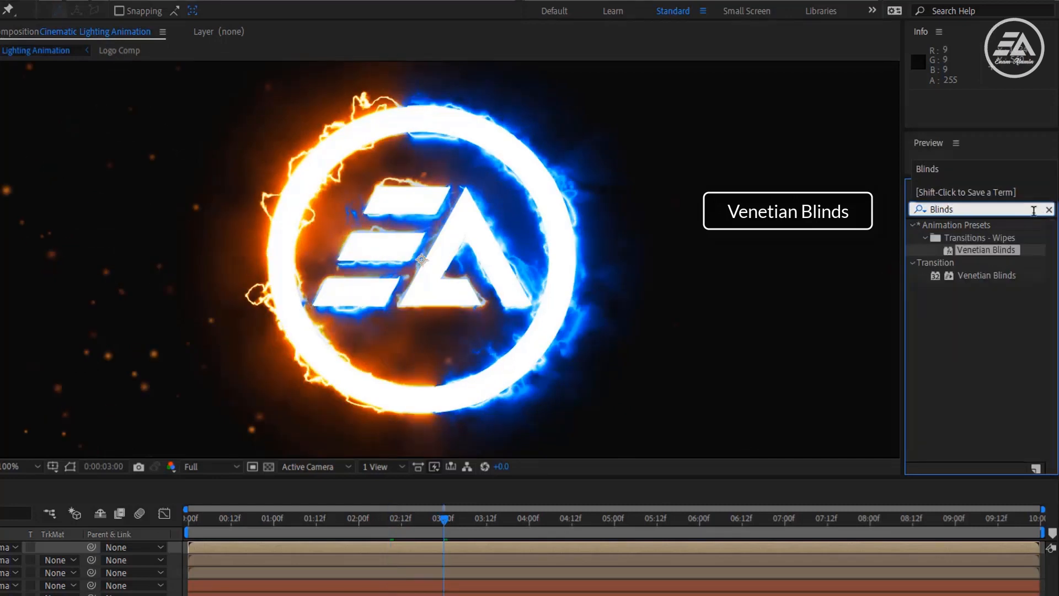
{"action": "left_click", "coordinate": [986, 250]}
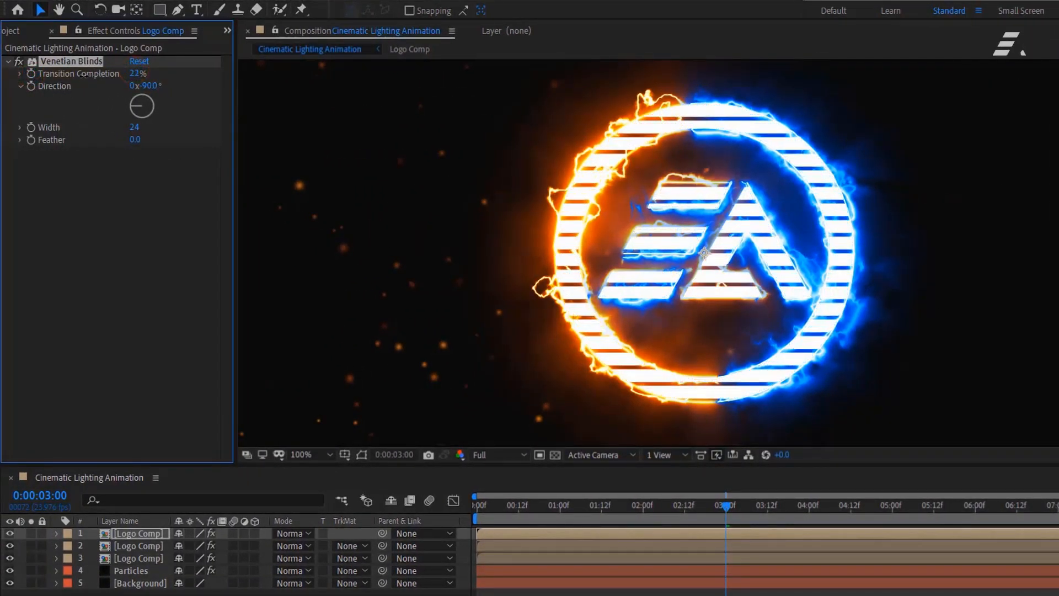
{"action": "type", "text": "0%"}
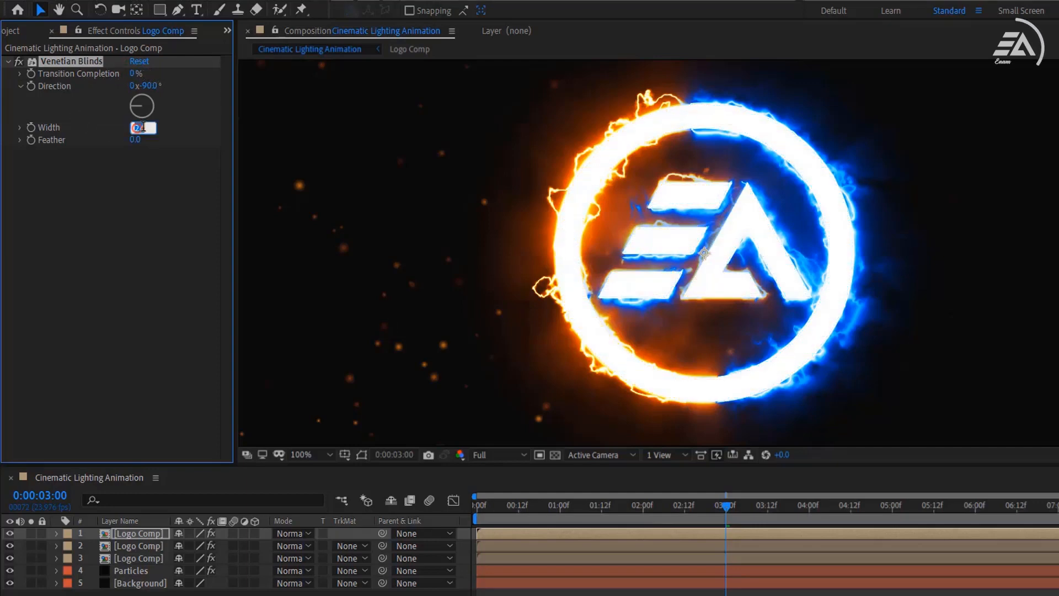
{"action": "type", "text": "10"}
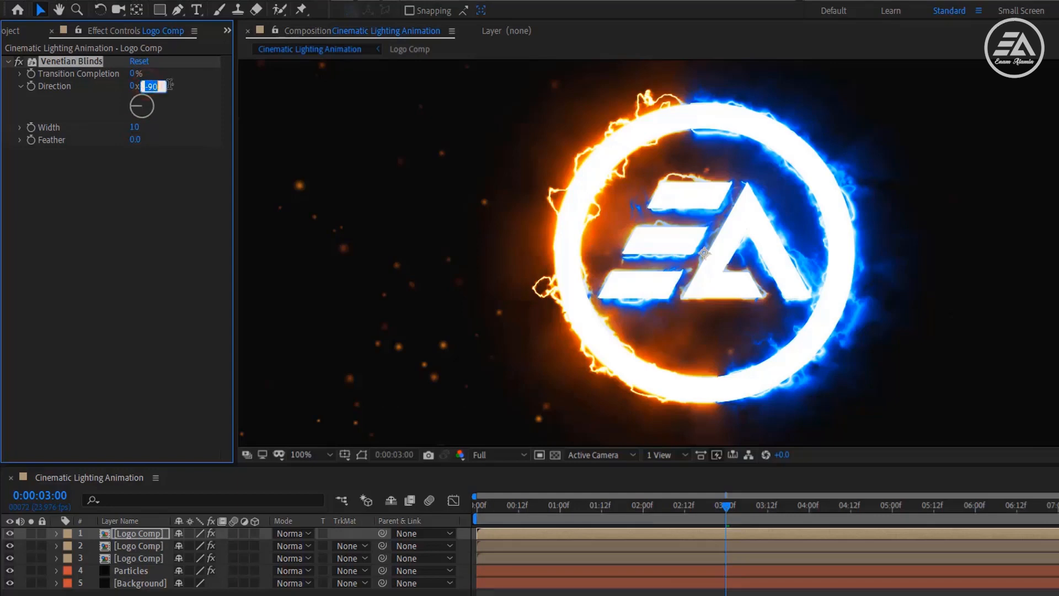
{"action": "type", "text": "45.0°"}
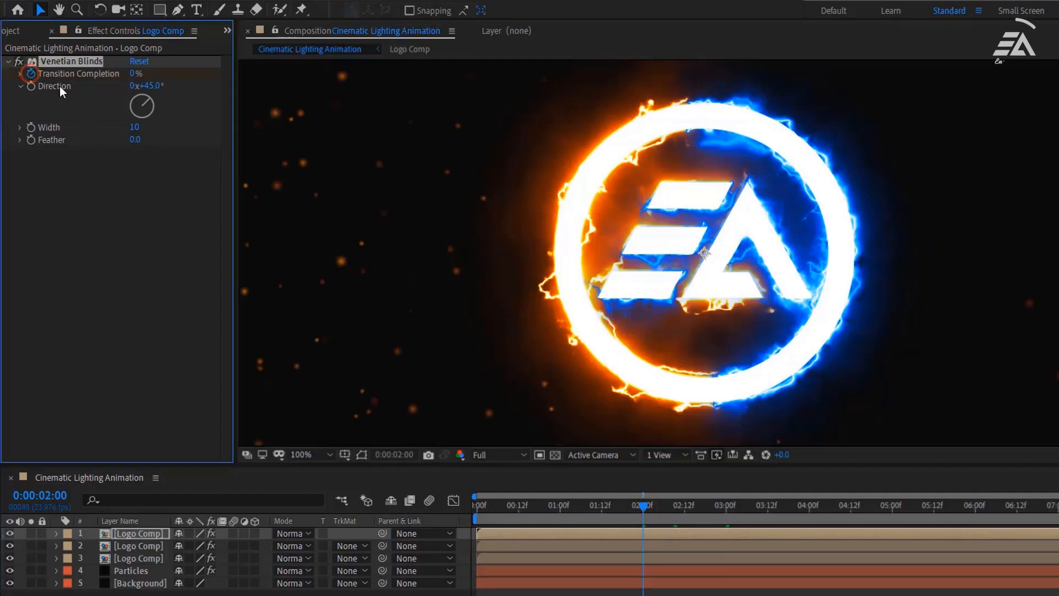
Keyframe Transition Completion 100% at 2s and 0% at 3s to reveal the white logo.
{"action": "double_click", "coordinate": [138, 73]}
{"action": "type", "text": "100"}
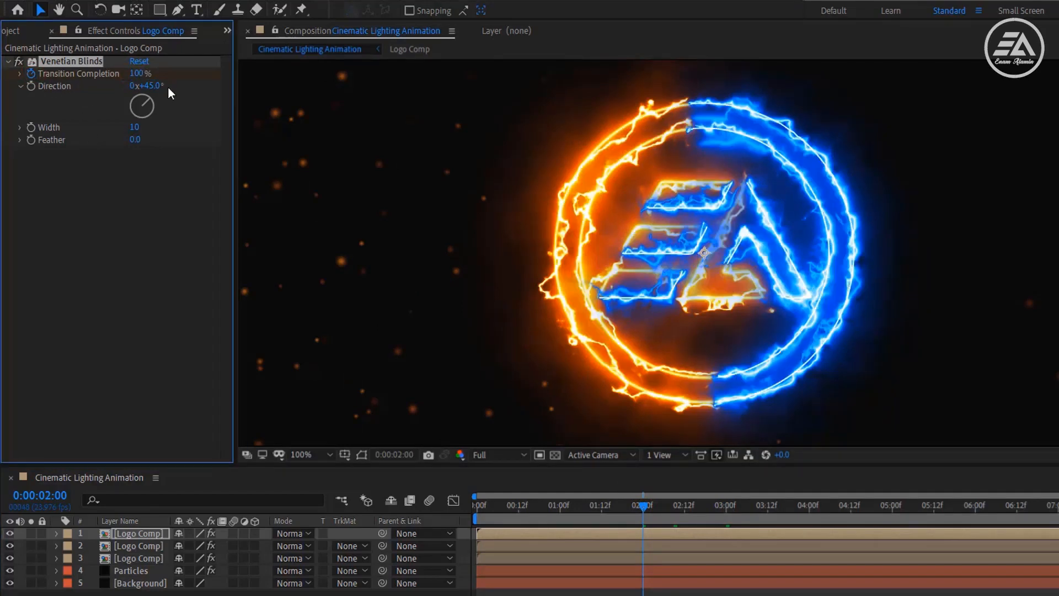
{"action": "mouse_move", "coordinate": [729, 505]}
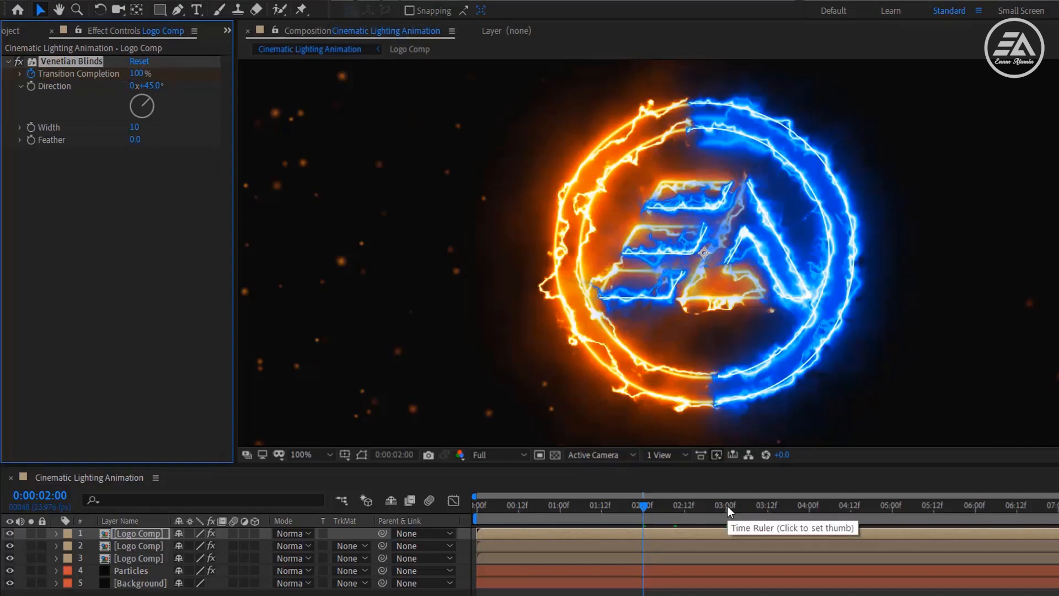
{"action": "left_click", "coordinate": [725, 504]}
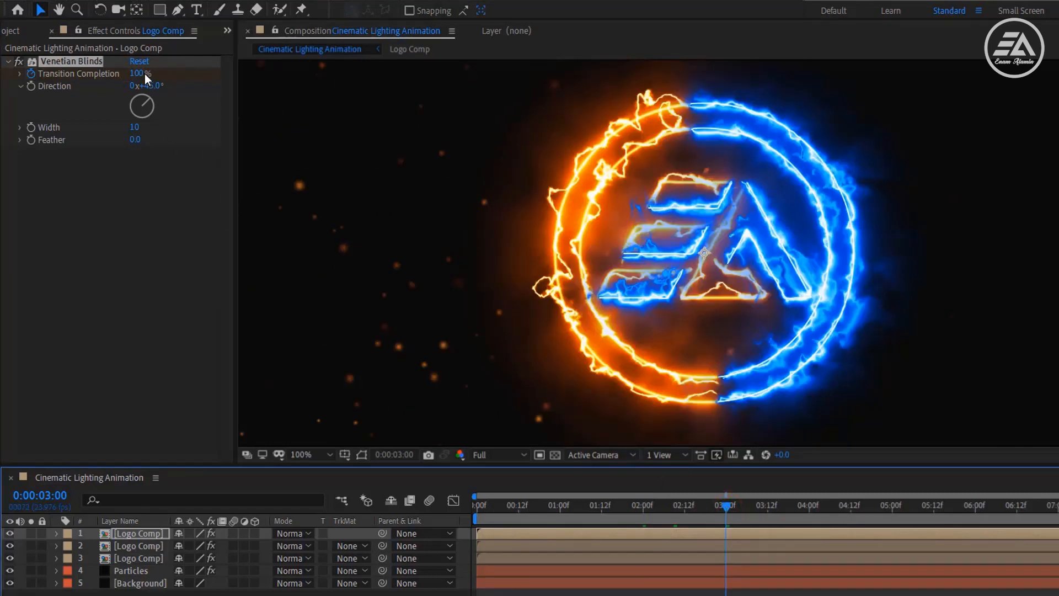
{"action": "double_click", "coordinate": [139, 72]}
{"action": "type", "text": "0"}
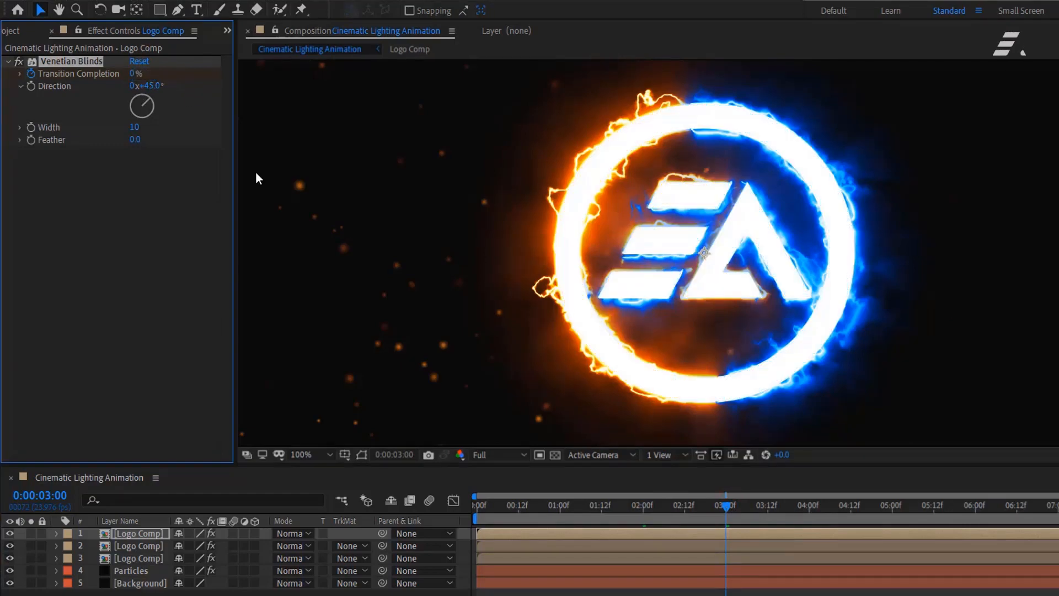
{"action": "left_click_drag", "start_coordinate": [721, 504], "coordinate": [661, 505]}
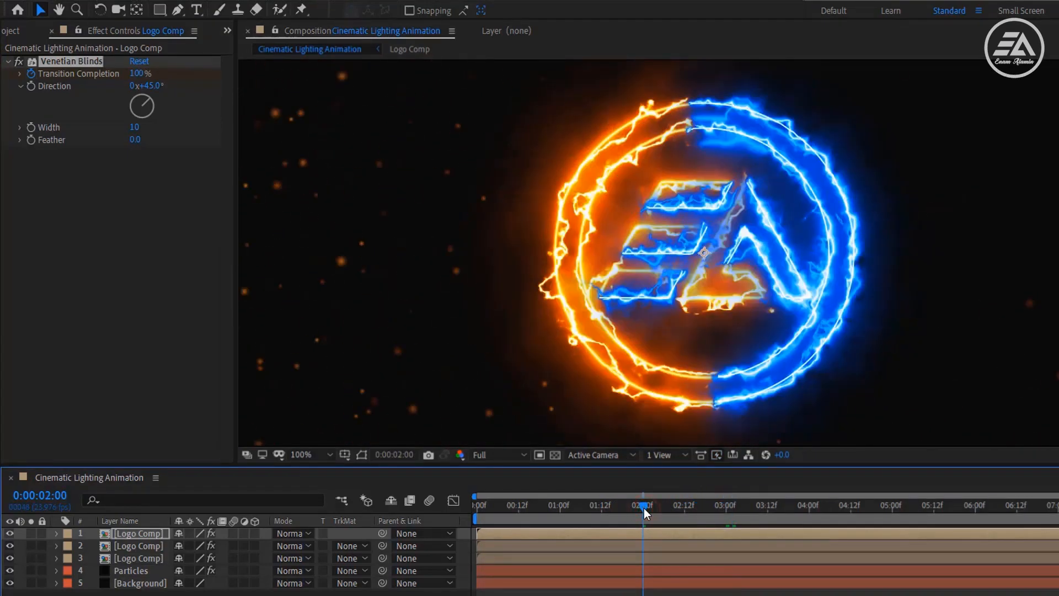
Keyframe Saber Core Size from 1.80 down to 0.00 at the 3-second mark.
{"action": "left_click", "coordinate": [138, 545]}
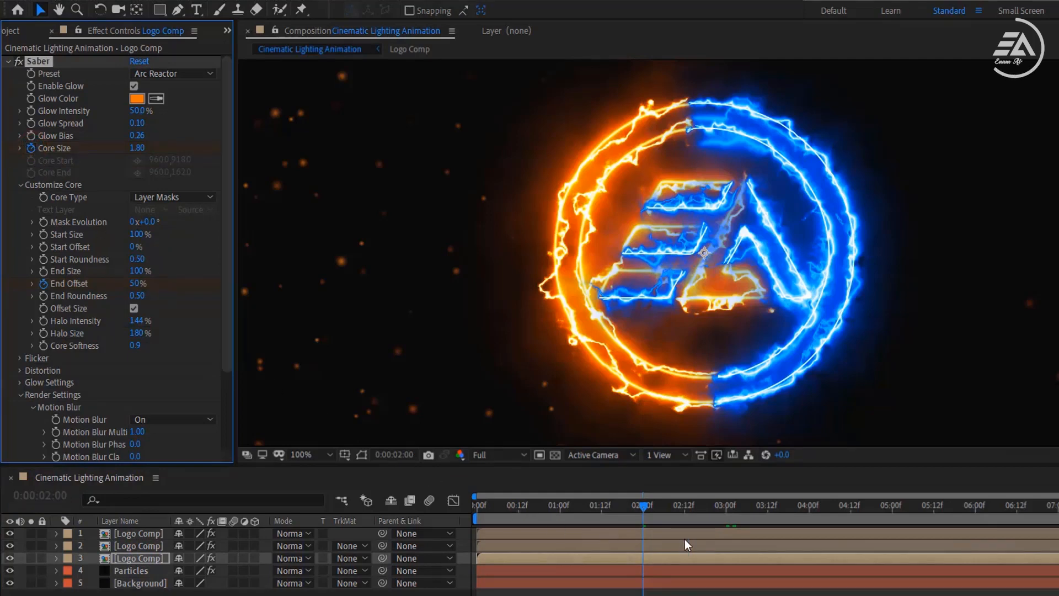
{"action": "left_click_drag", "start_coordinate": [643, 504], "coordinate": [726, 504]}
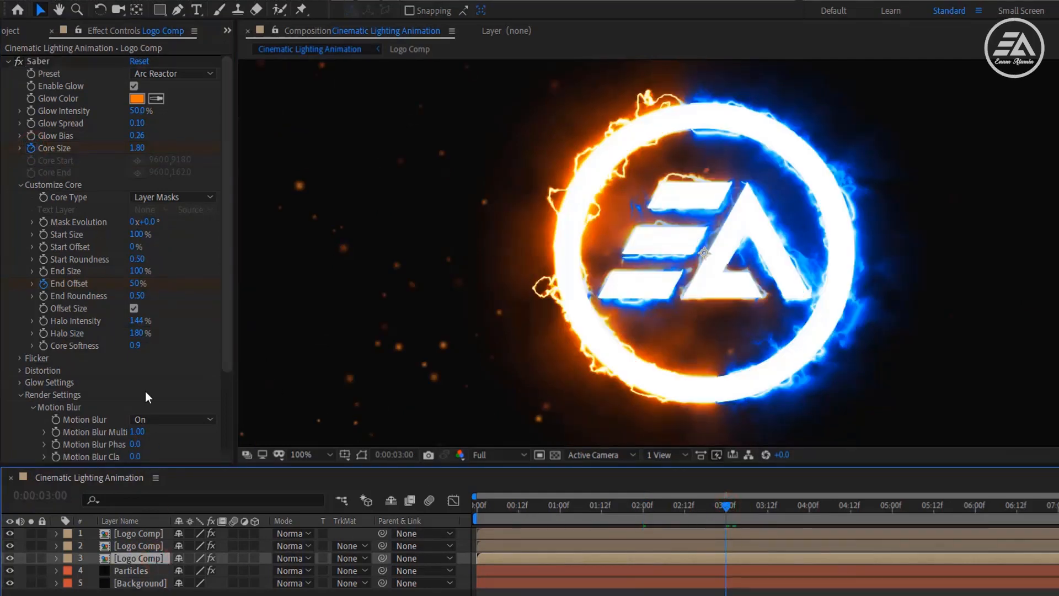
{"action": "left_click", "coordinate": [144, 148]}
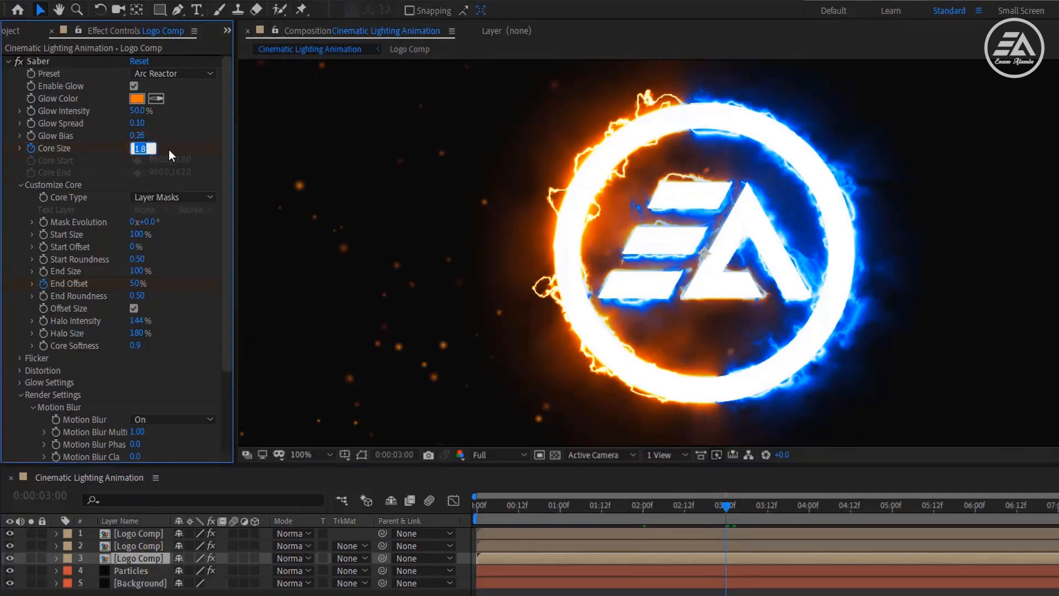
{"action": "type", "text": "0.00"}
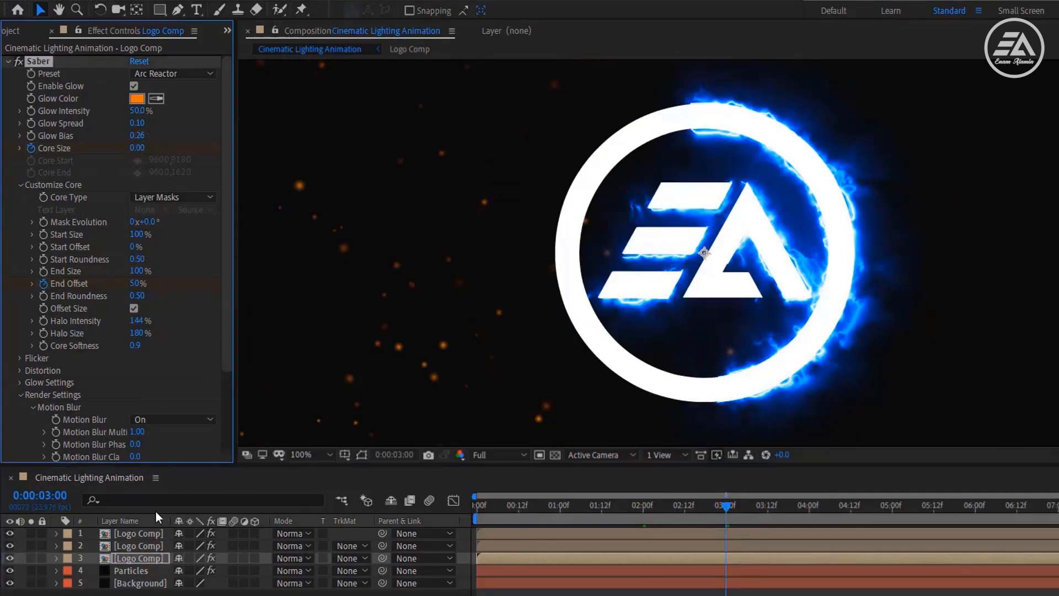
{"action": "left_click", "coordinate": [172, 73]}
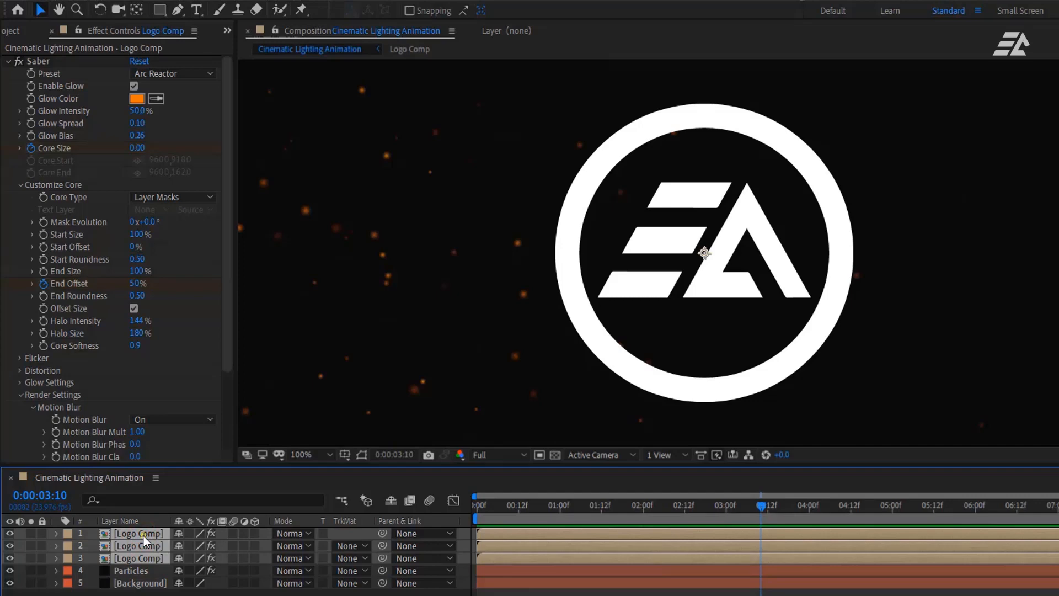
Pre-compose the three Logo Comp layers into 'Logo Animation'.
{"action": "right_click", "coordinate": [142, 533]}
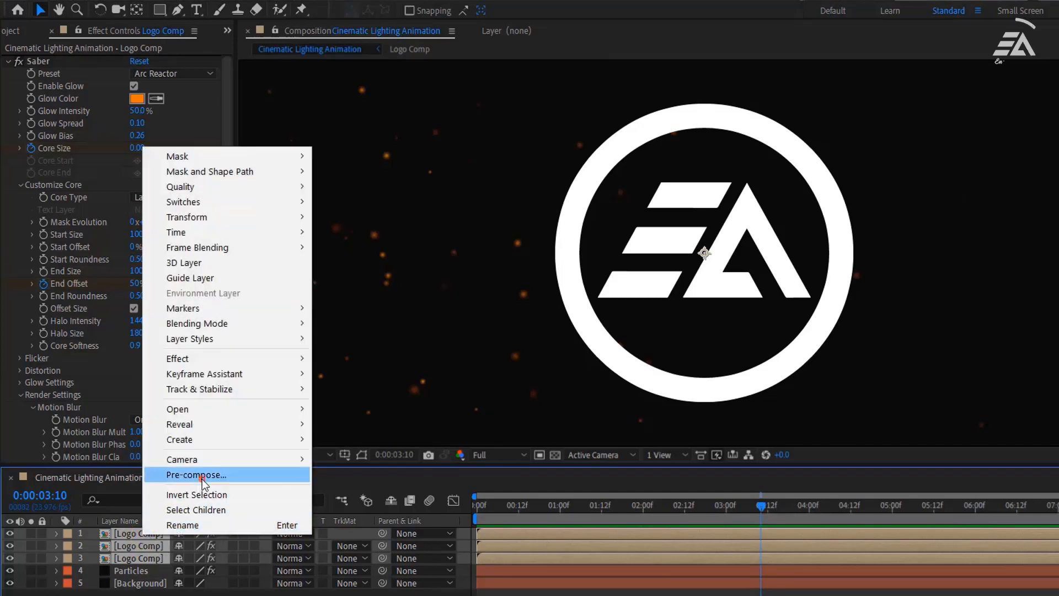
{"action": "left_click", "coordinate": [197, 475]}
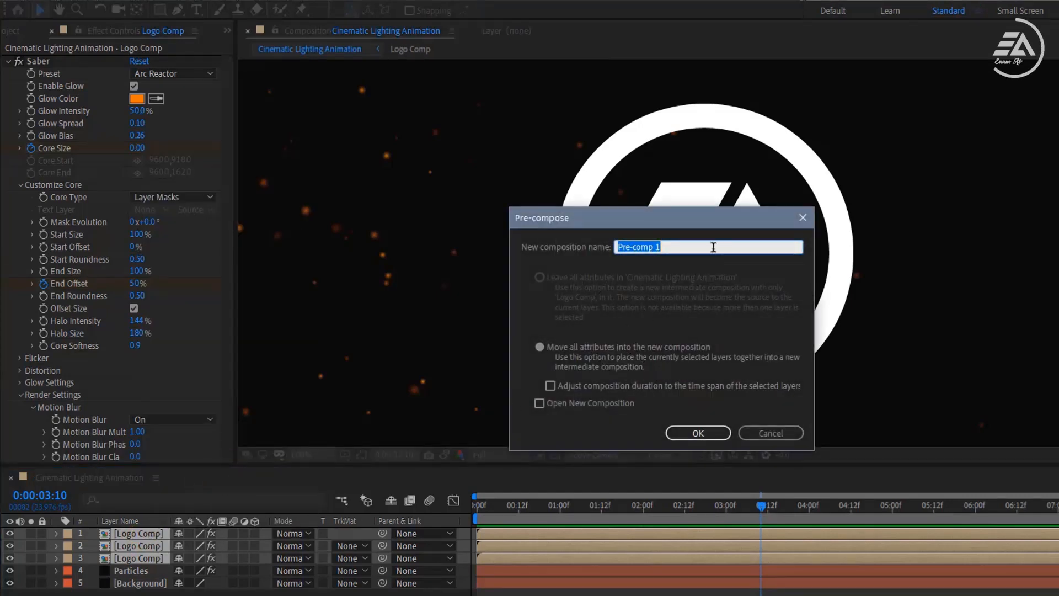
{"action": "type", "text": "Logo Animat"}
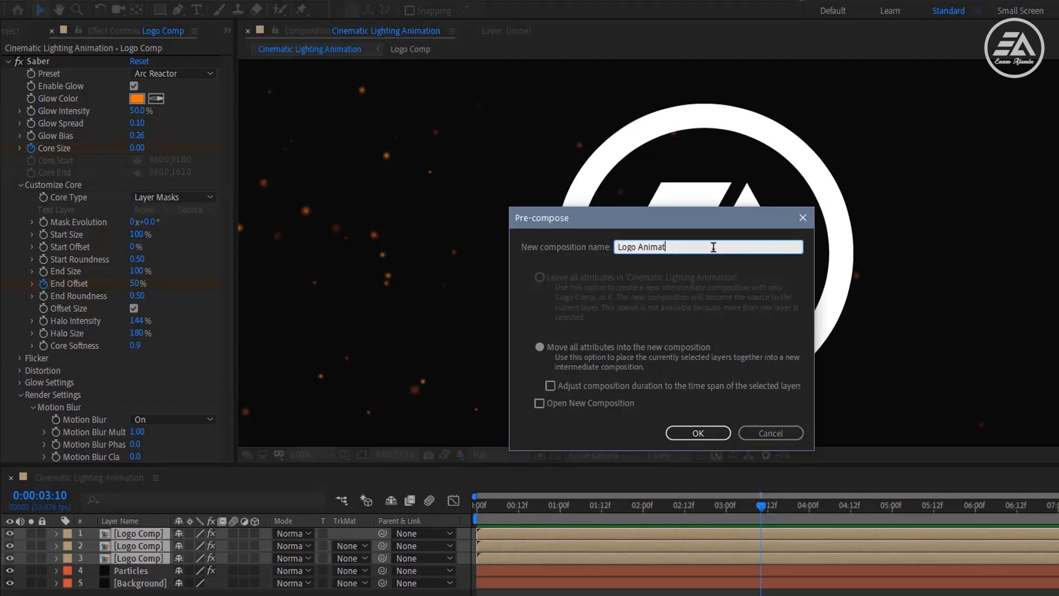
{"action": "type", "text": "ion"}
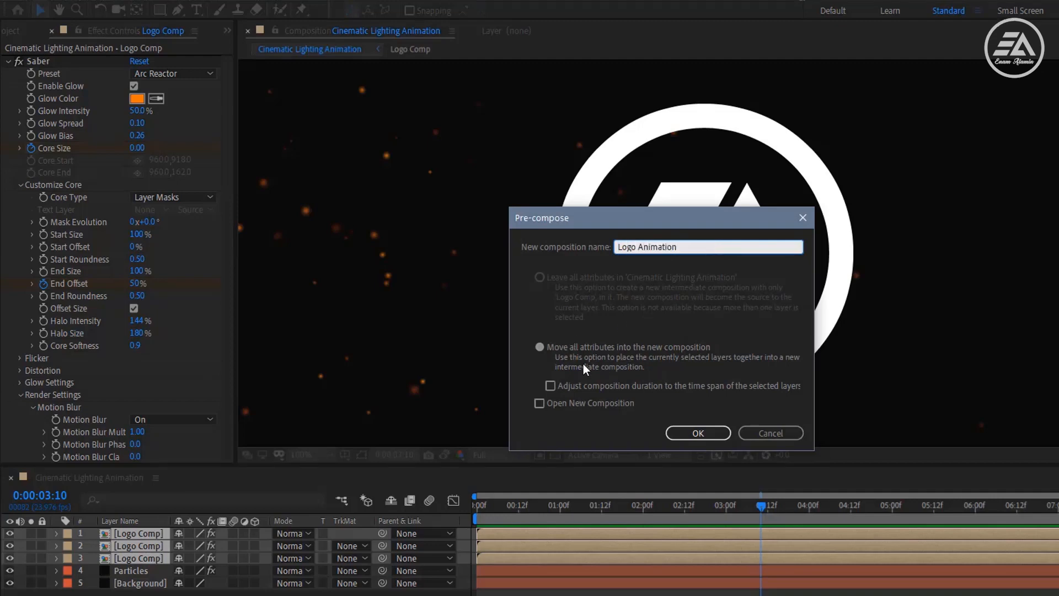
{"action": "left_click", "coordinate": [697, 432]}
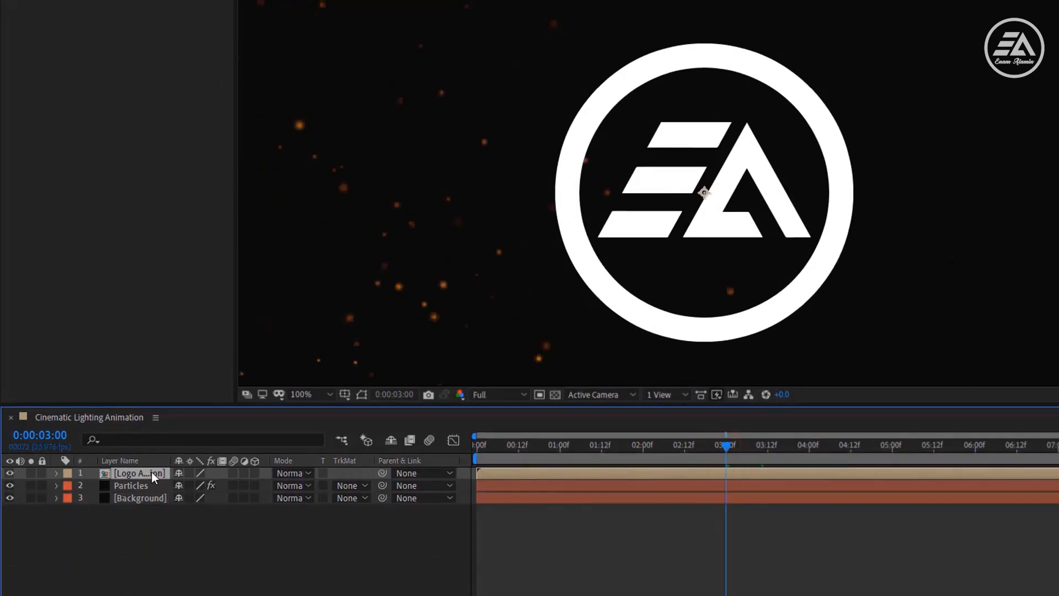
Keyframe Logo Animation at Scale 250 and Rotation -45 at 0:00, settling to 100% and 0° at 3:00.
{"action": "key", "text": "s"}
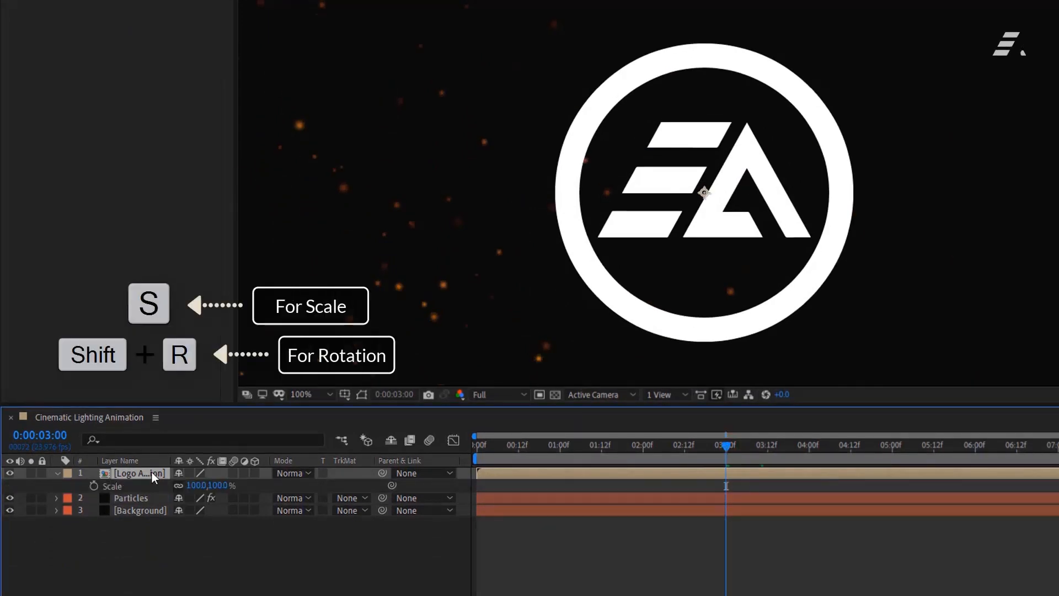
{"action": "key", "text": "shift+r"}
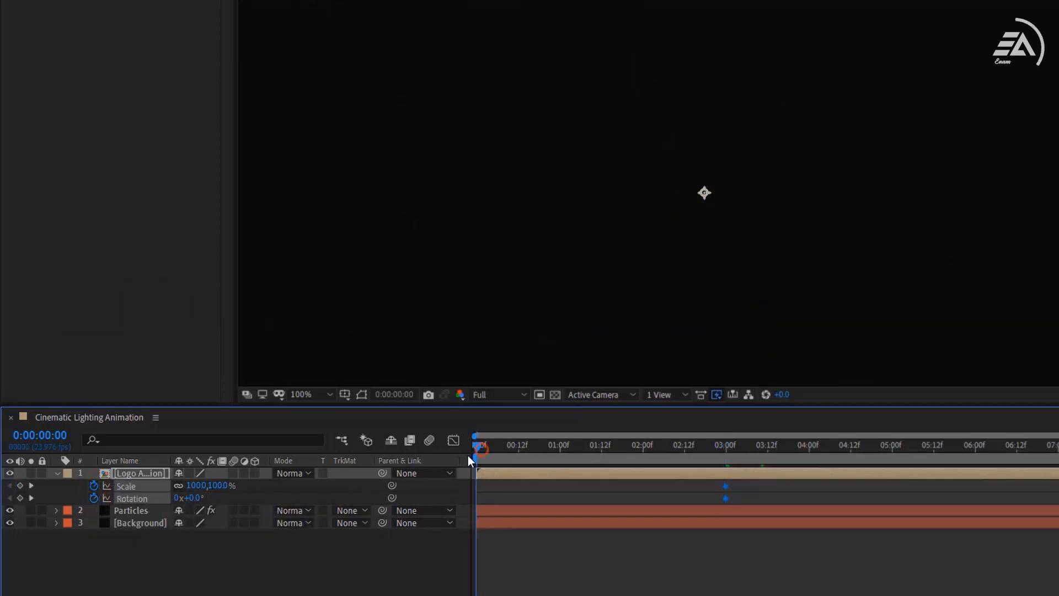
{"action": "double_click", "coordinate": [222, 485]}
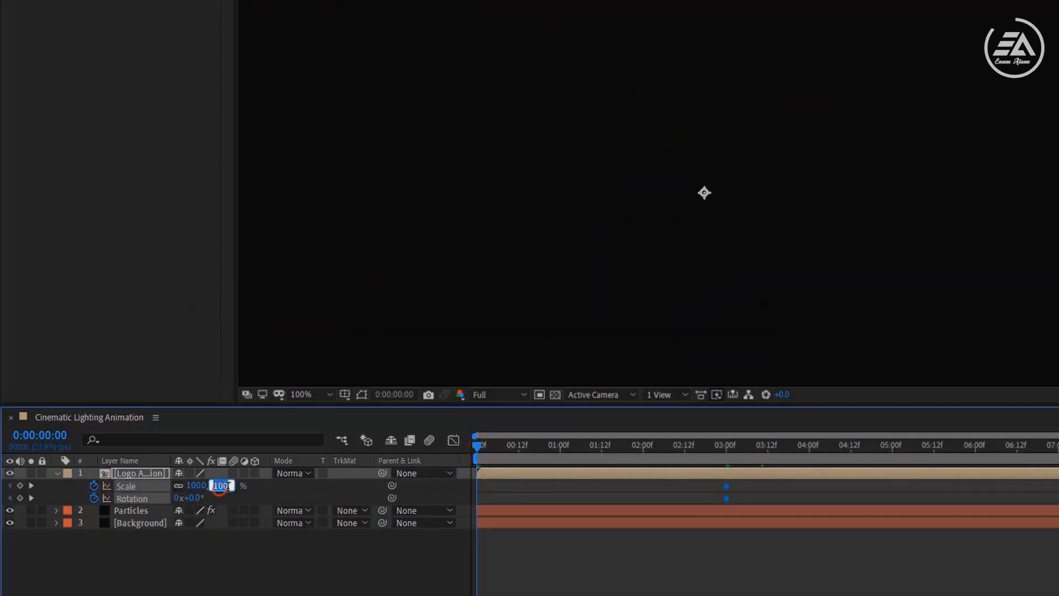
{"action": "type", "text": "250.0%"}
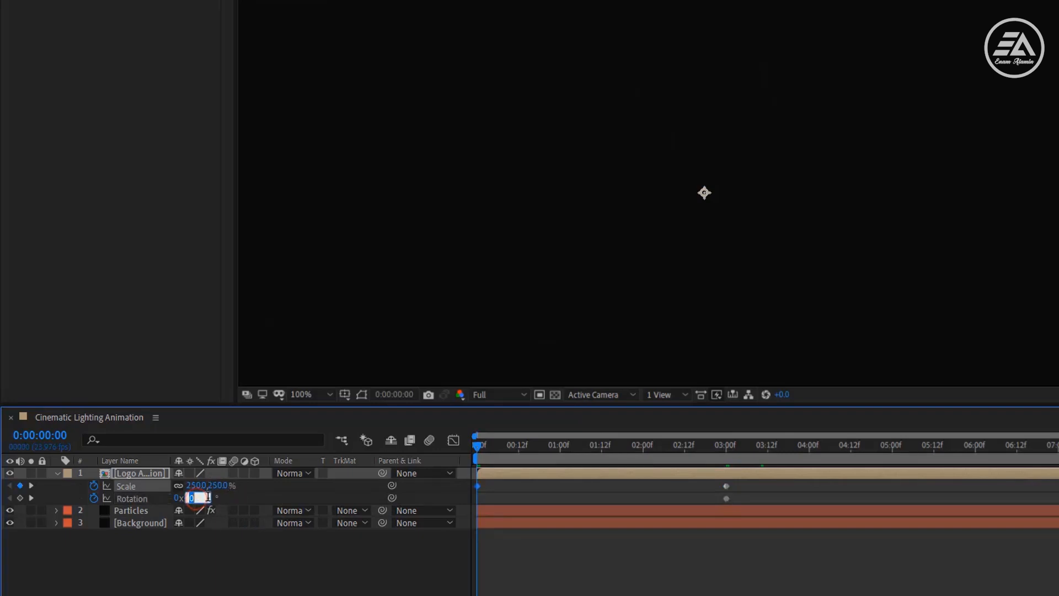
{"action": "type", "text": "-45"}
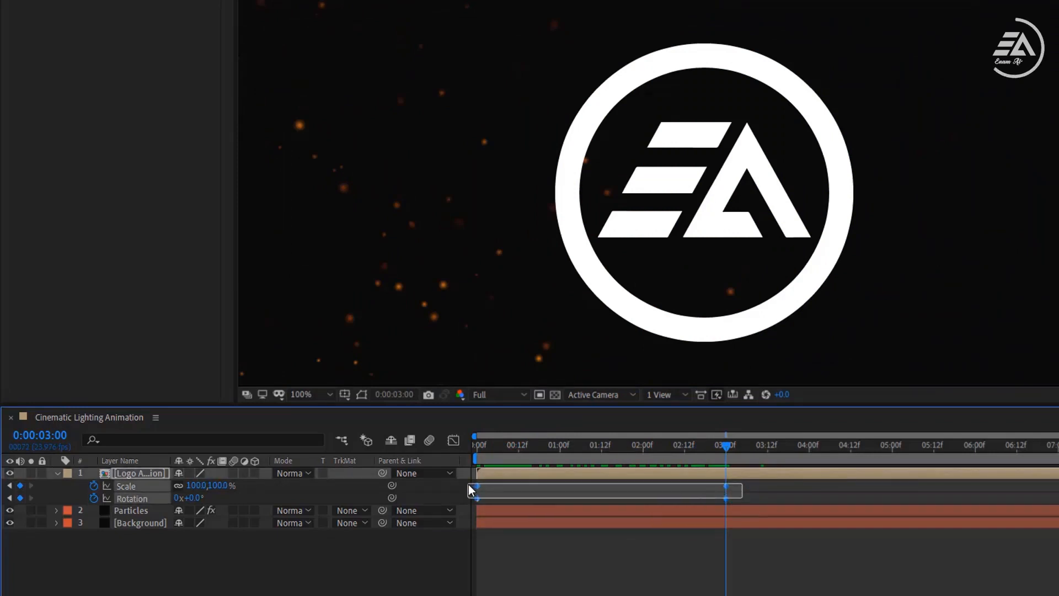
Apply Easy Ease to the Scale and Rotation keyframes via Keyframe Assistant.
{"action": "right_click", "coordinate": [476, 490]}
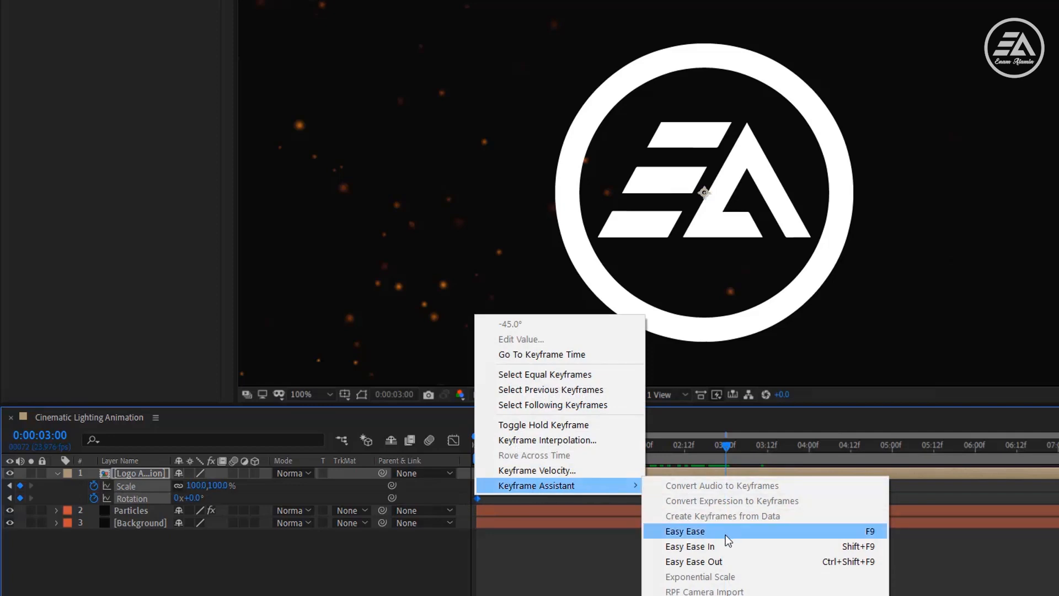
{"action": "left_click", "coordinate": [685, 530]}
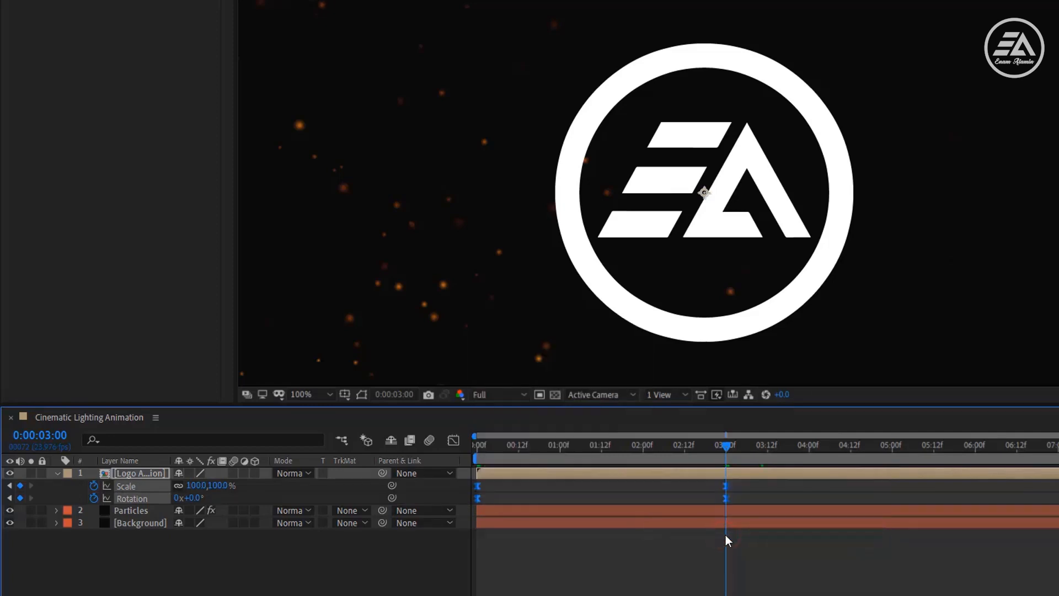
{"action": "mouse_move", "coordinate": [547, 544]}
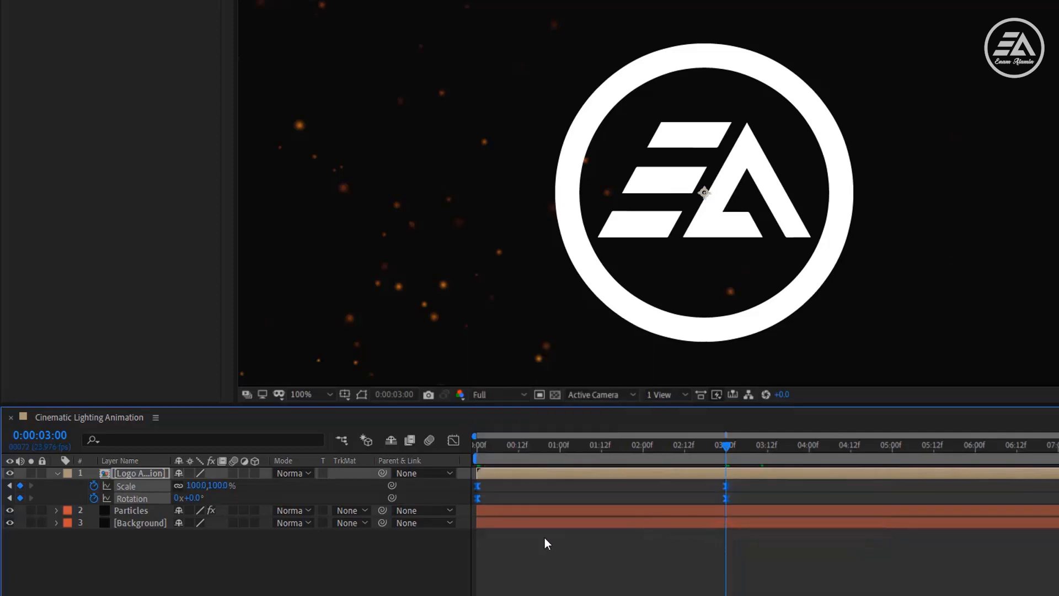
{"action": "mouse_move", "coordinate": [233, 461]}
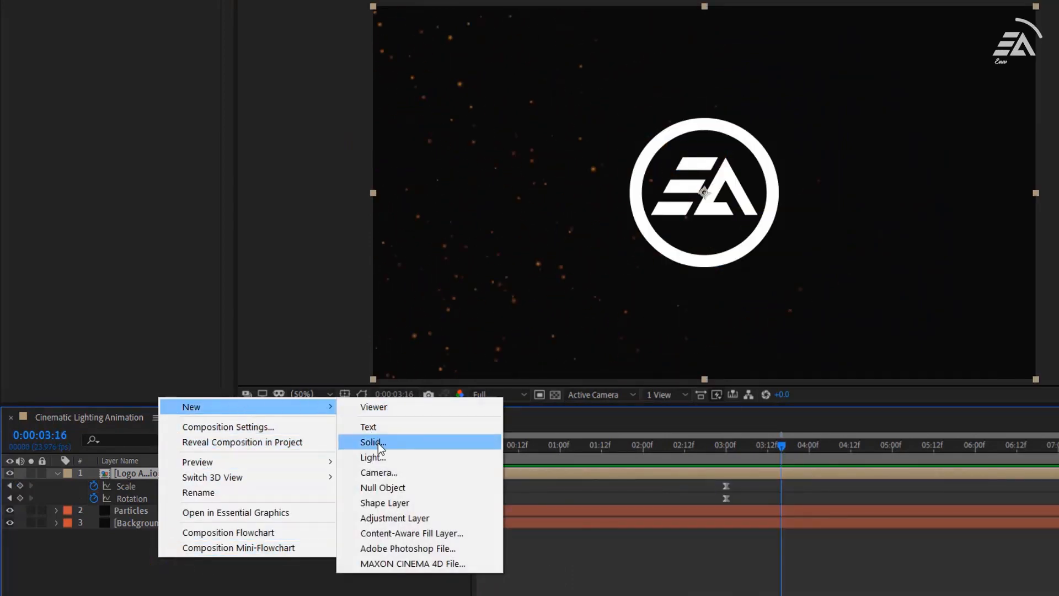
Create a new black solid named 'Flim Bar'.
{"action": "left_click", "coordinate": [372, 442]}
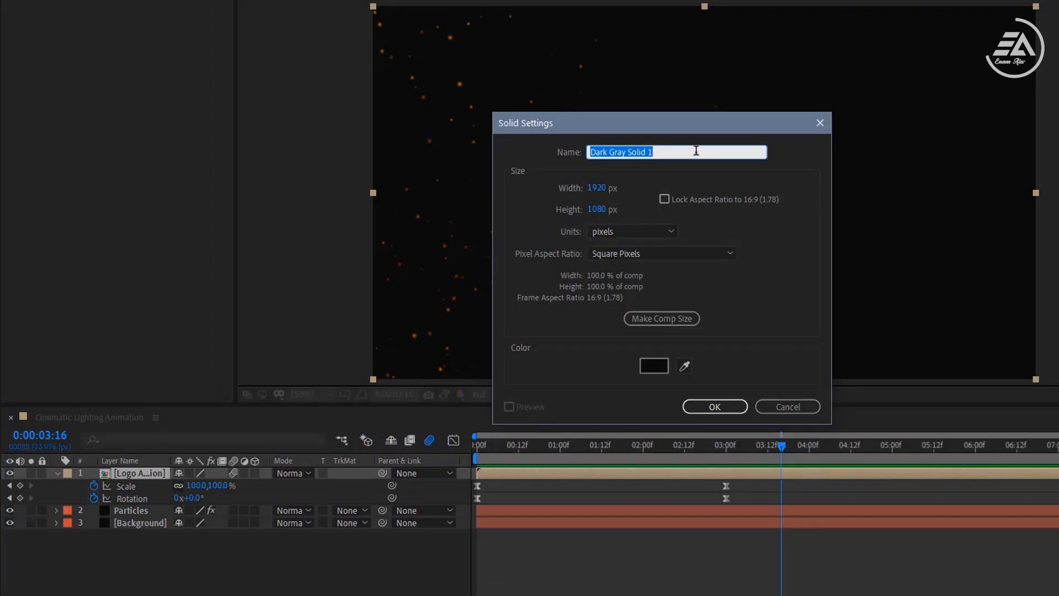
{"action": "type", "text": "Flim Bar"}
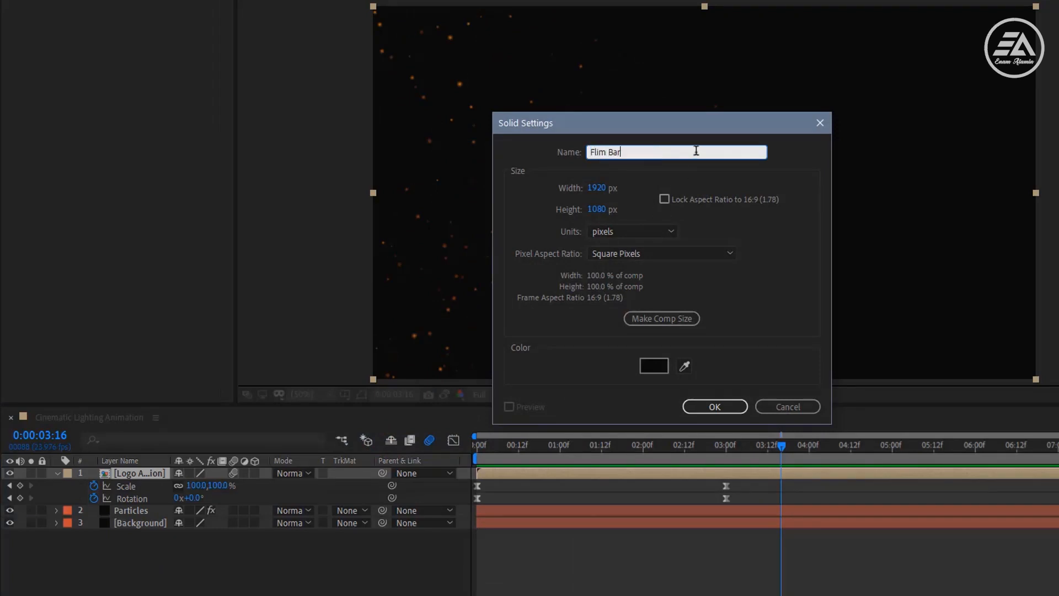
{"action": "left_click", "coordinate": [652, 365]}
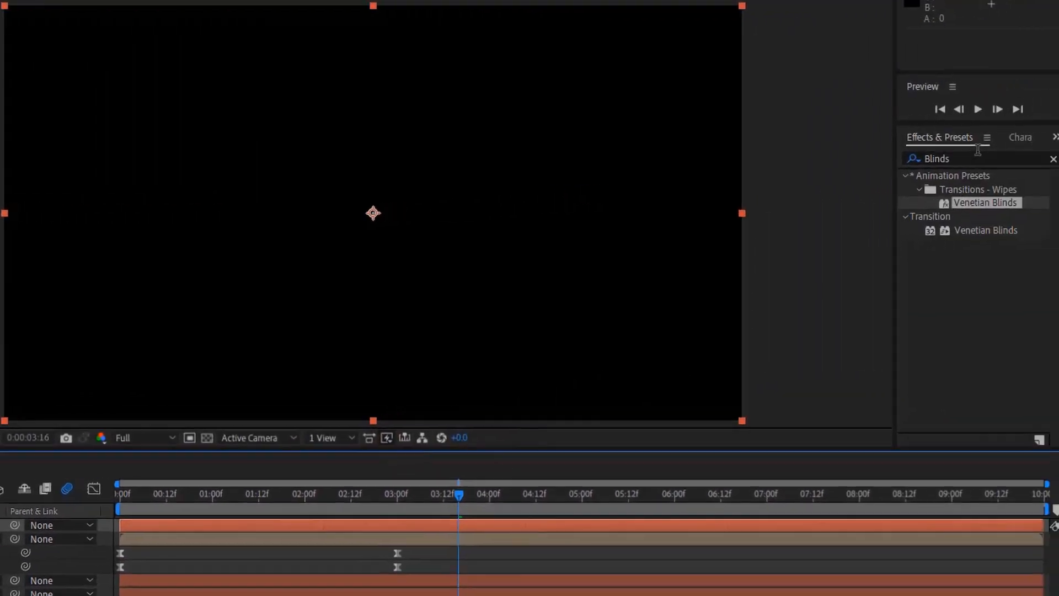
Apply CC Jaws to the Flim Bar and set Completion to 75% for letterbox bars.
{"action": "type", "text": "Ja"}
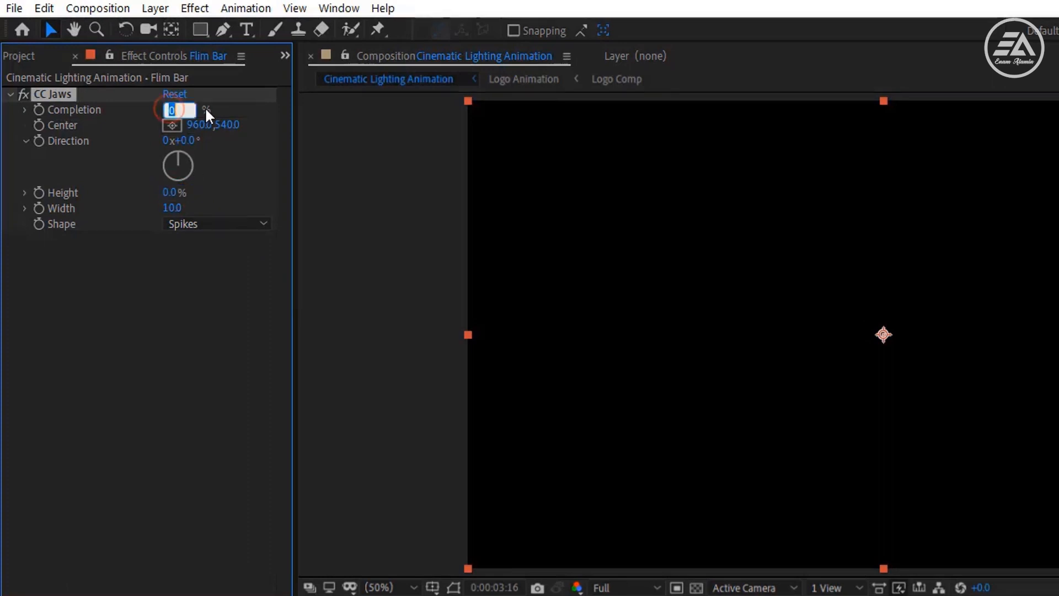
{"action": "type", "text": "75."}
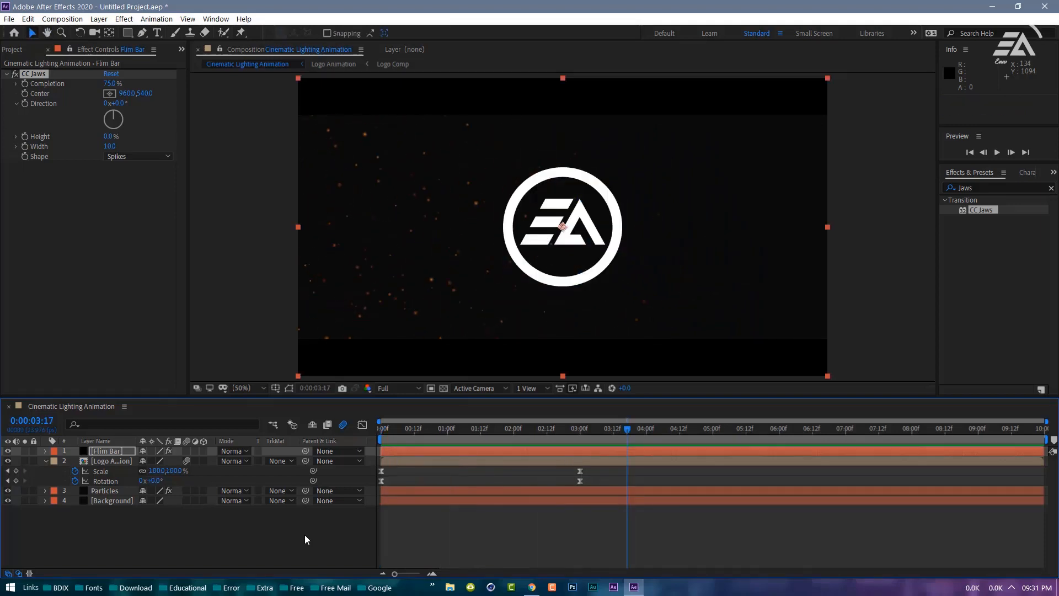
{"action": "left_click", "coordinate": [112, 461]}
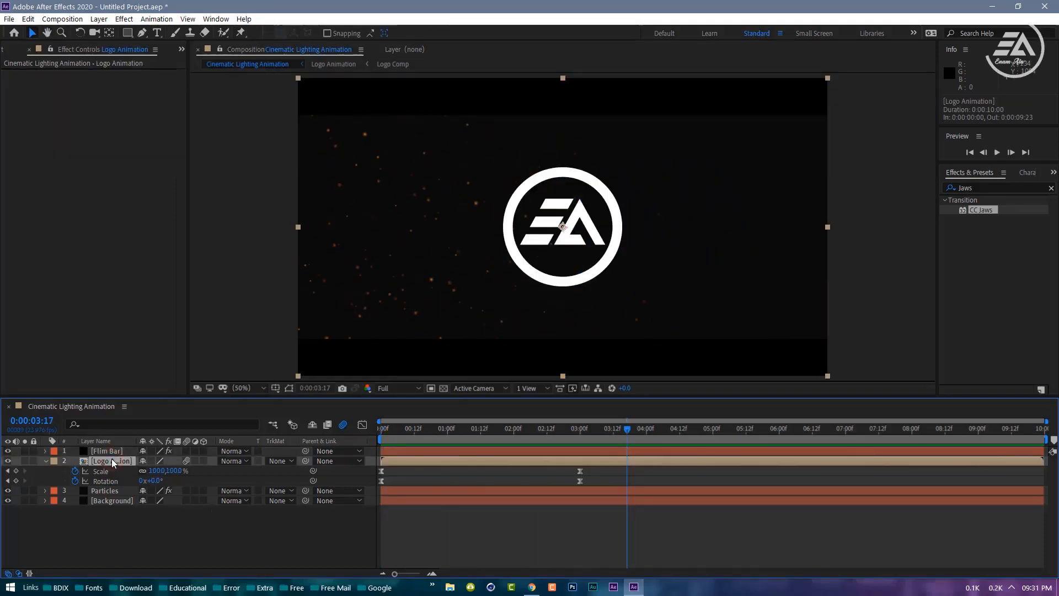